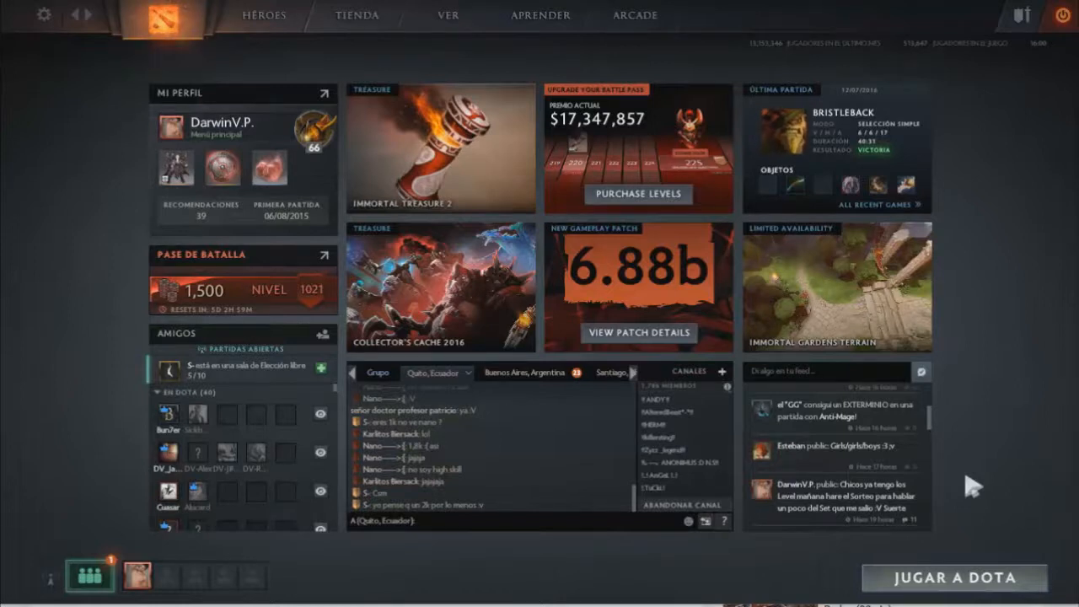
{"action": "mouse_move", "coordinate": [175, 167]}
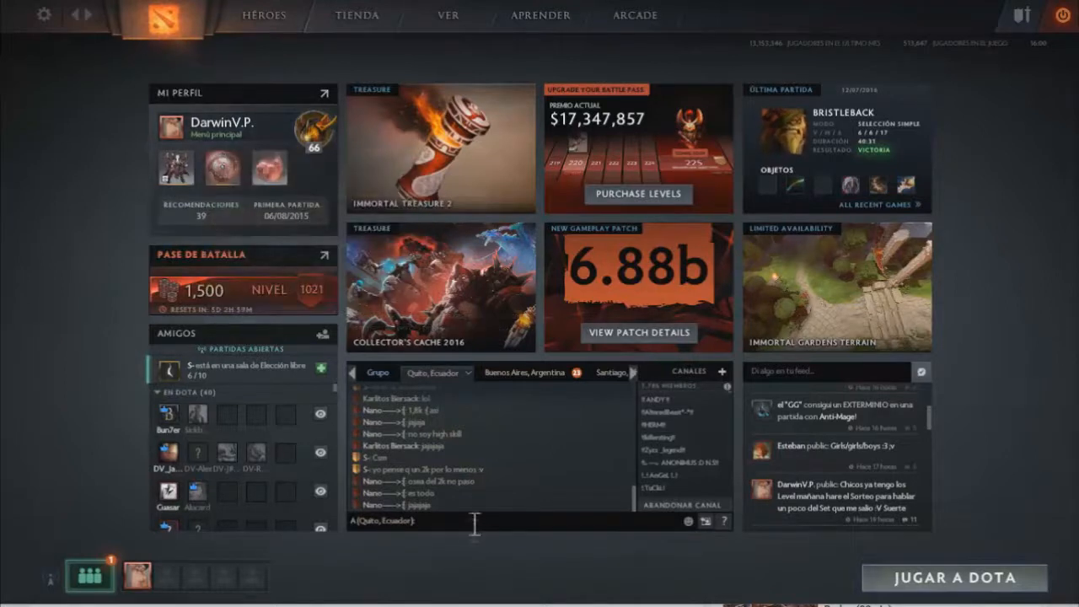
{"action": "mouse_move", "coordinate": [468, 542]}
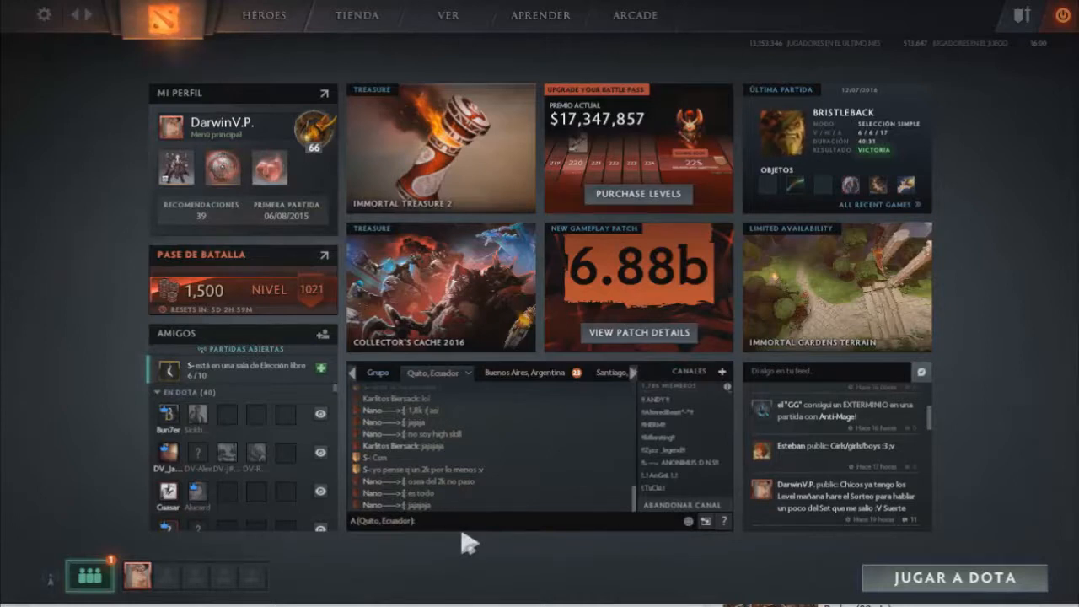
{"action": "mouse_move", "coordinate": [124, 147]}
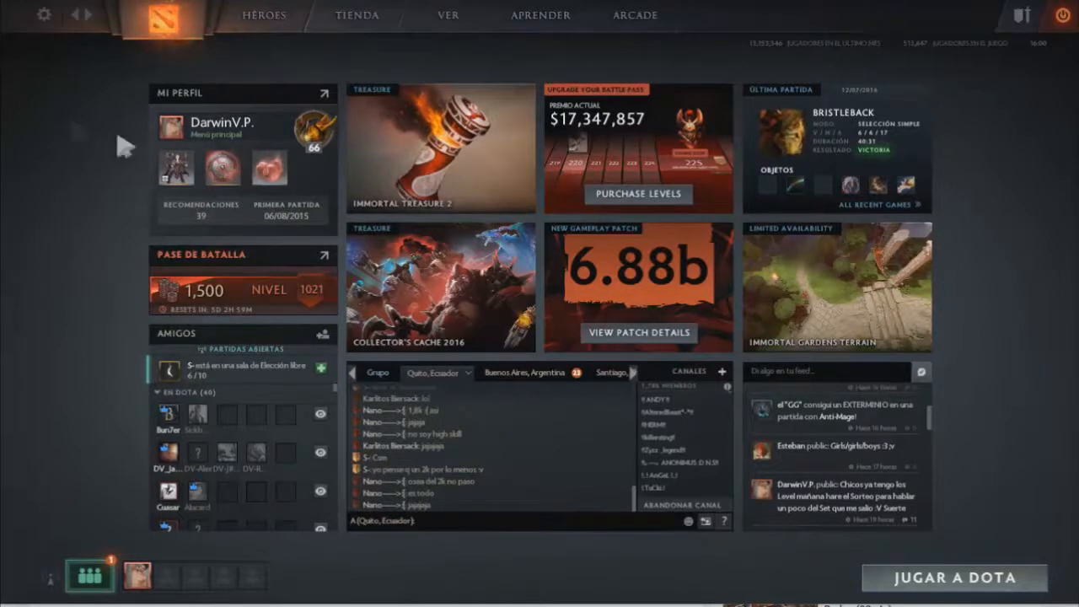
- Open the Dota 2 player profile and view its cosmetic item collection
{"action": "left_click", "coordinate": [221, 121]}
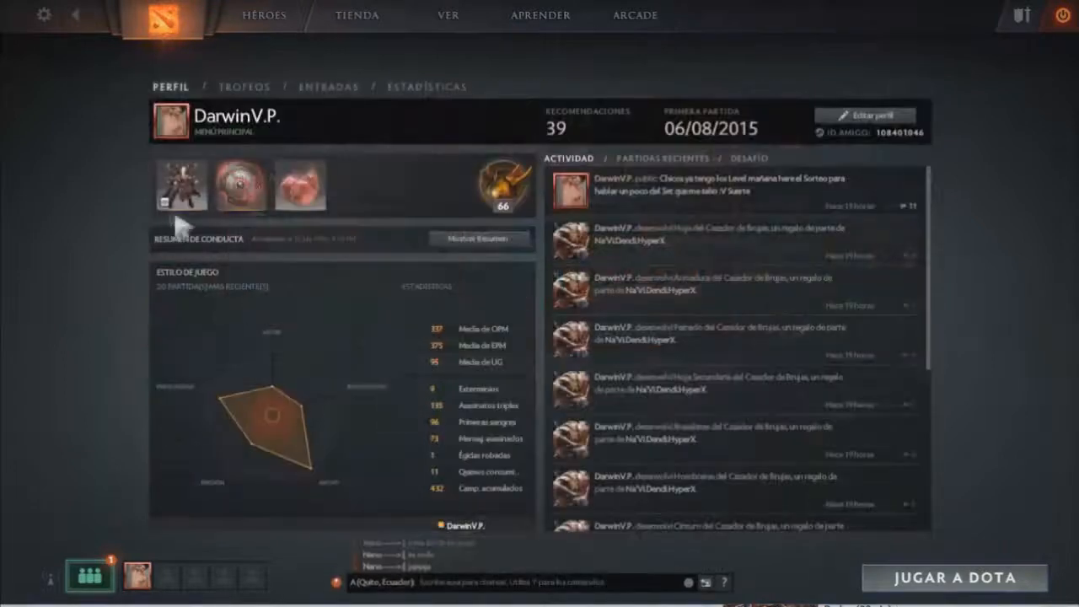
{"action": "left_click", "coordinate": [167, 15]}
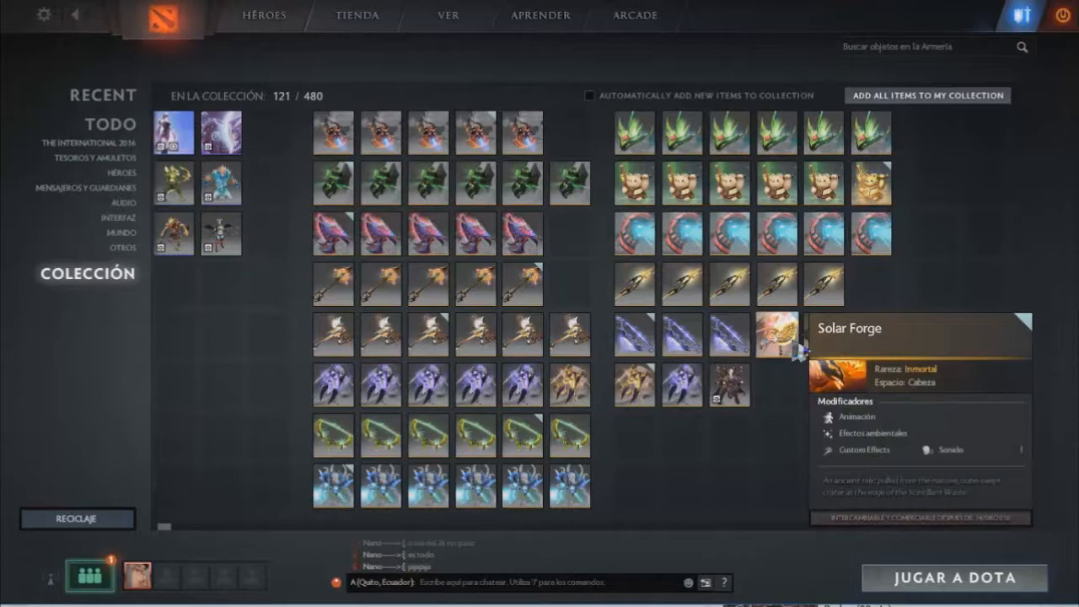
{"action": "mouse_move", "coordinate": [788, 418]}
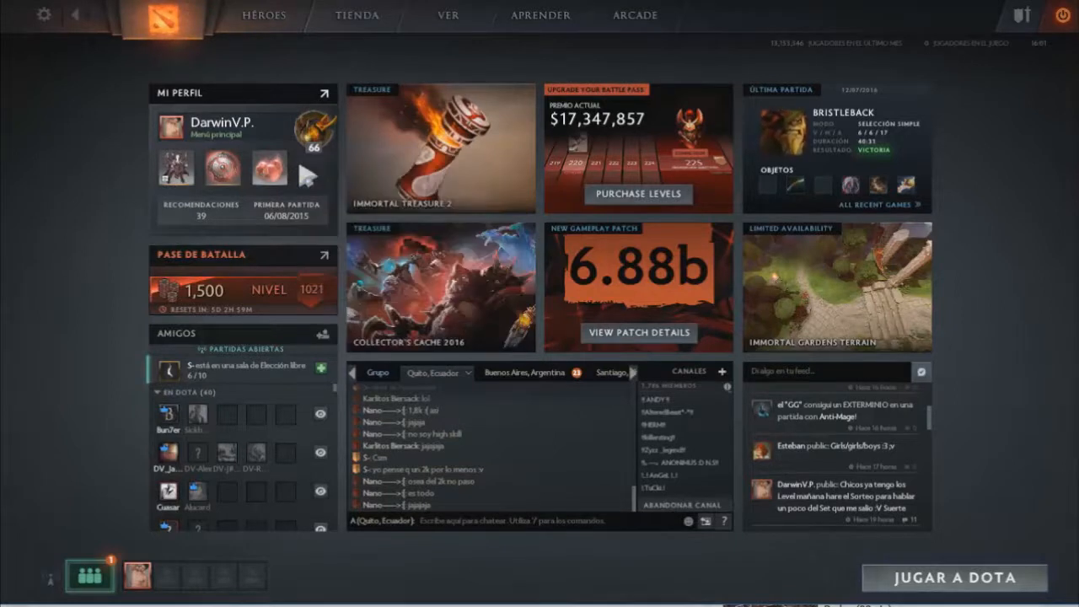
{"action": "mouse_move", "coordinate": [283, 397]}
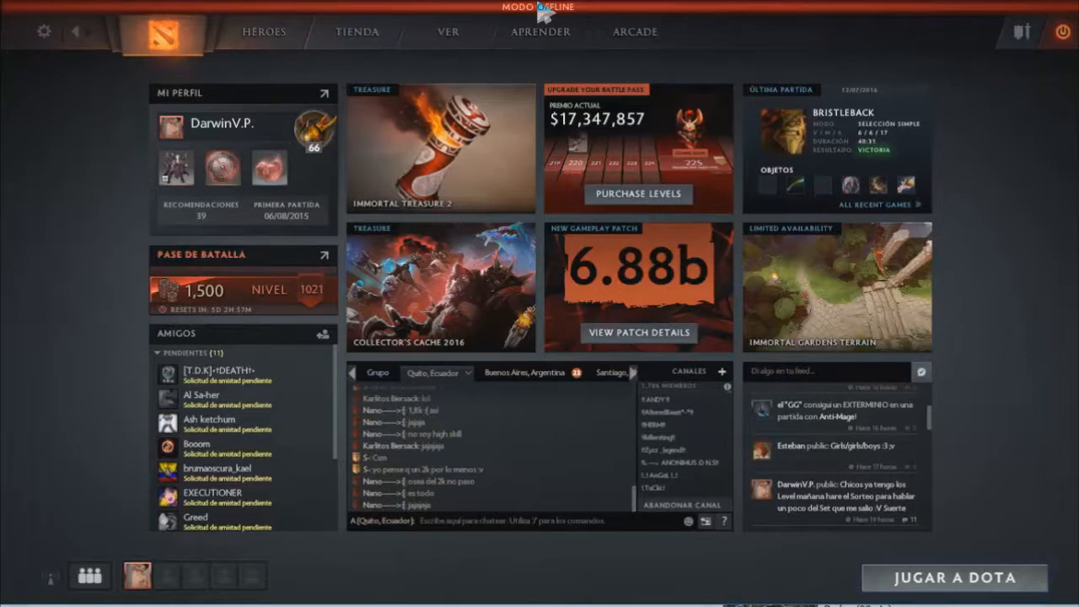
{"action": "mouse_move", "coordinate": [624, 168]}
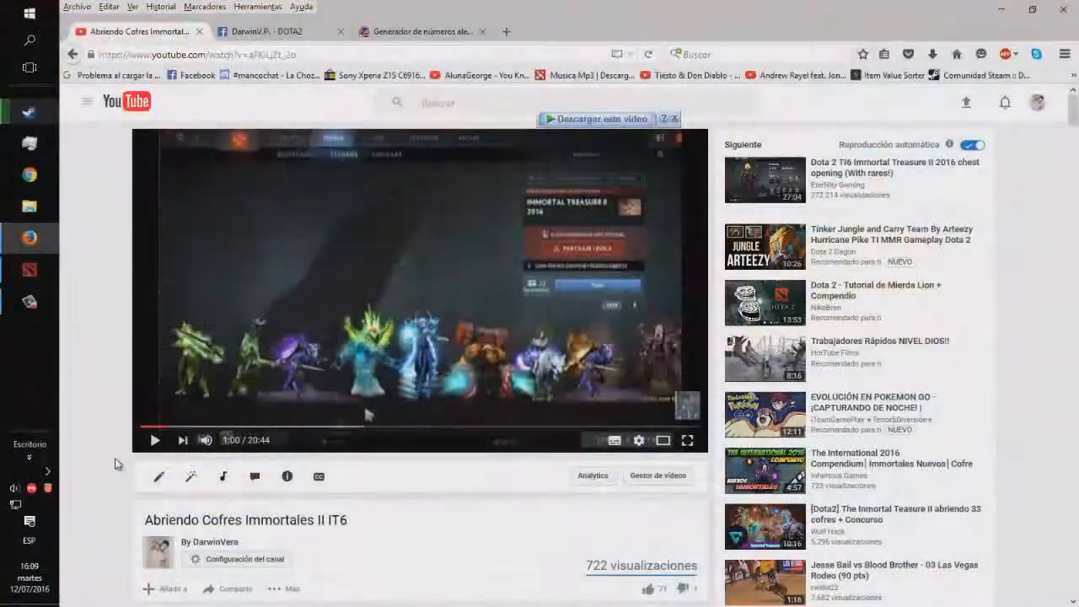
- Scroll through the YouTube video's comments and briefly check the random number generator page
{"action": "scroll", "scroll_direction": "down", "scroll_amount": 3}
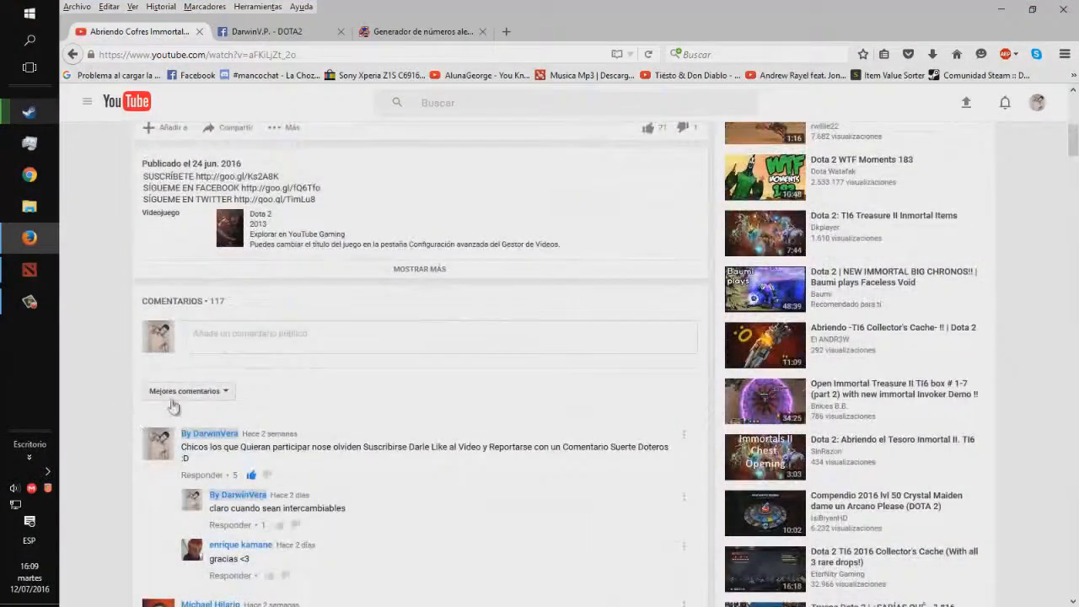
{"action": "mouse_move", "coordinate": [242, 308]}
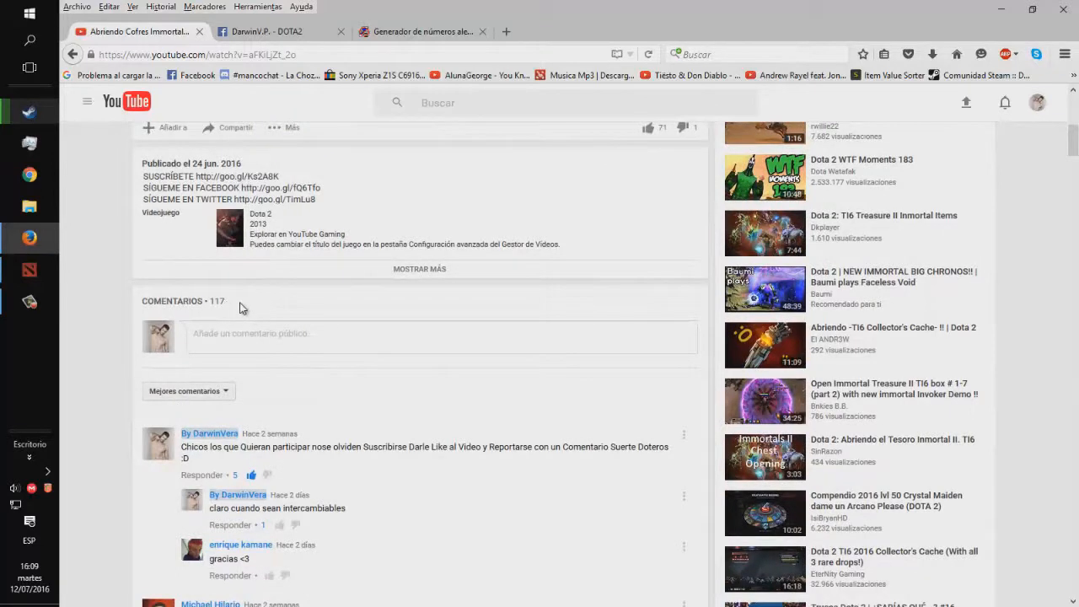
{"action": "scroll", "scroll_direction": "down", "scroll_amount": 3}
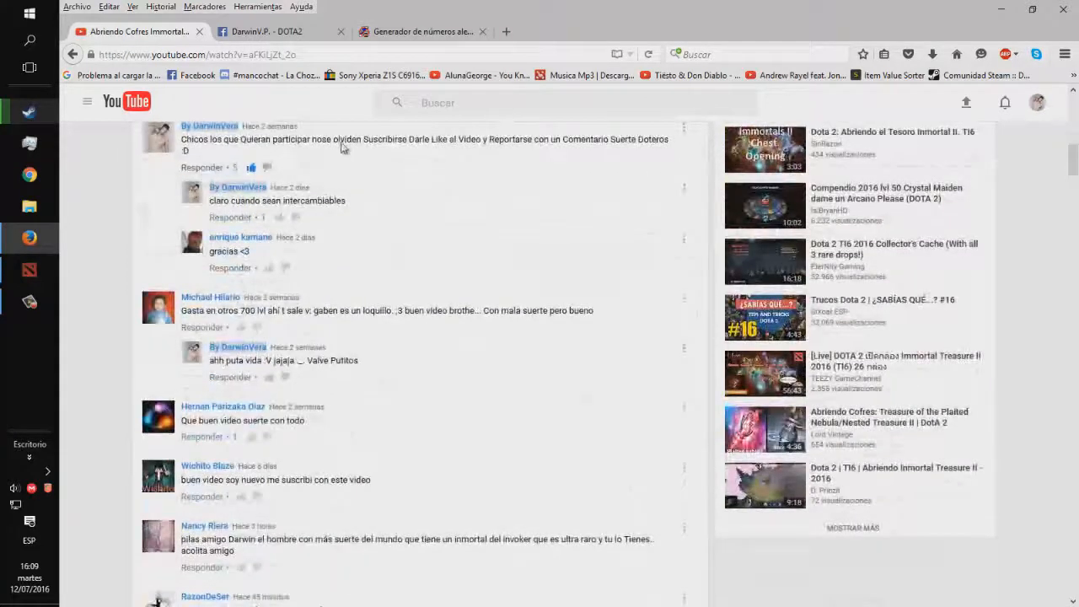
{"action": "scroll", "scroll_direction": "down", "scroll_amount": 3}
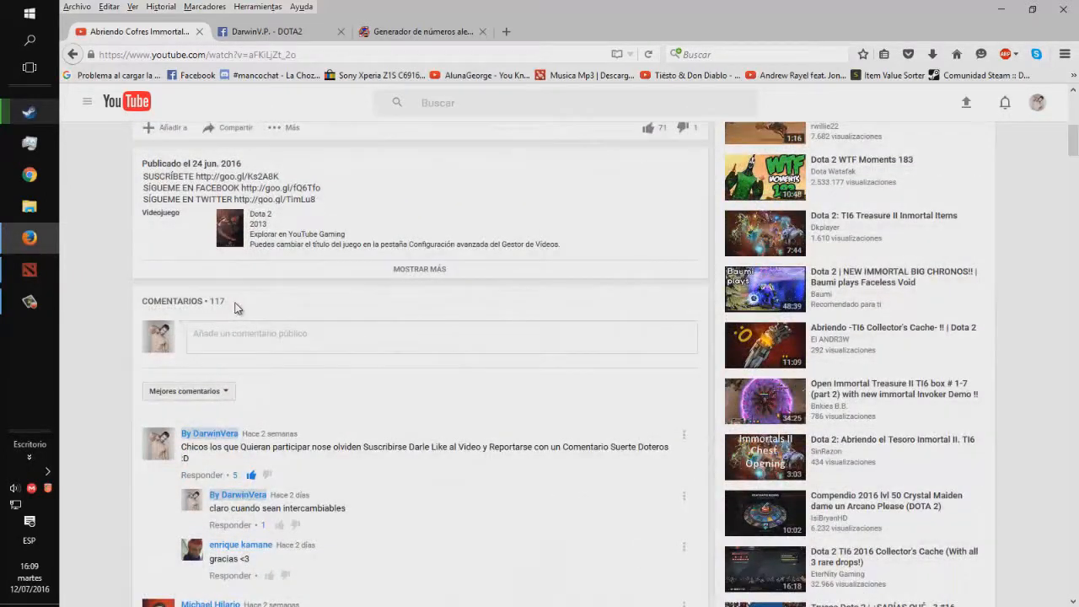
{"action": "left_click", "coordinate": [419, 31]}
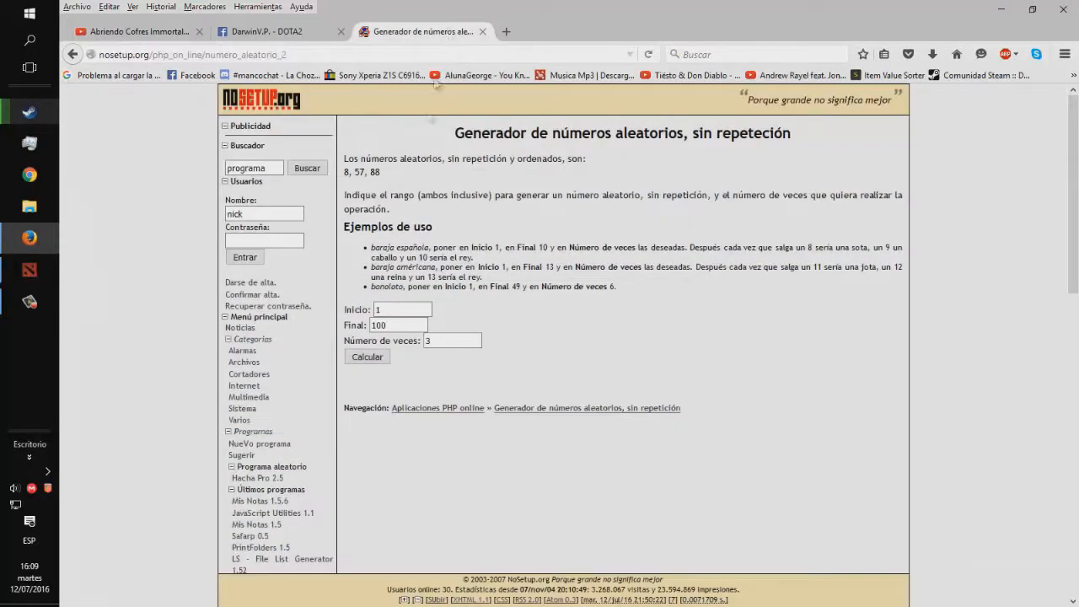
{"action": "left_click", "coordinate": [401, 310]}
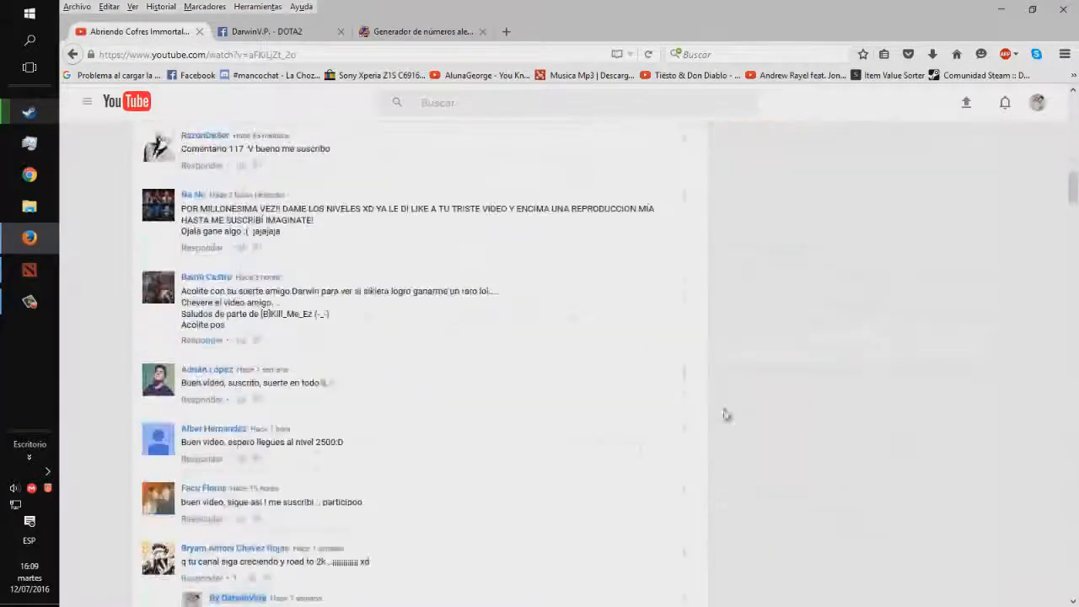
- Scroll the comments further, glance at Facebook, then show the 1–107, 3-pick number generator
{"action": "scroll", "scroll_direction": "down", "scroll_amount": 3}
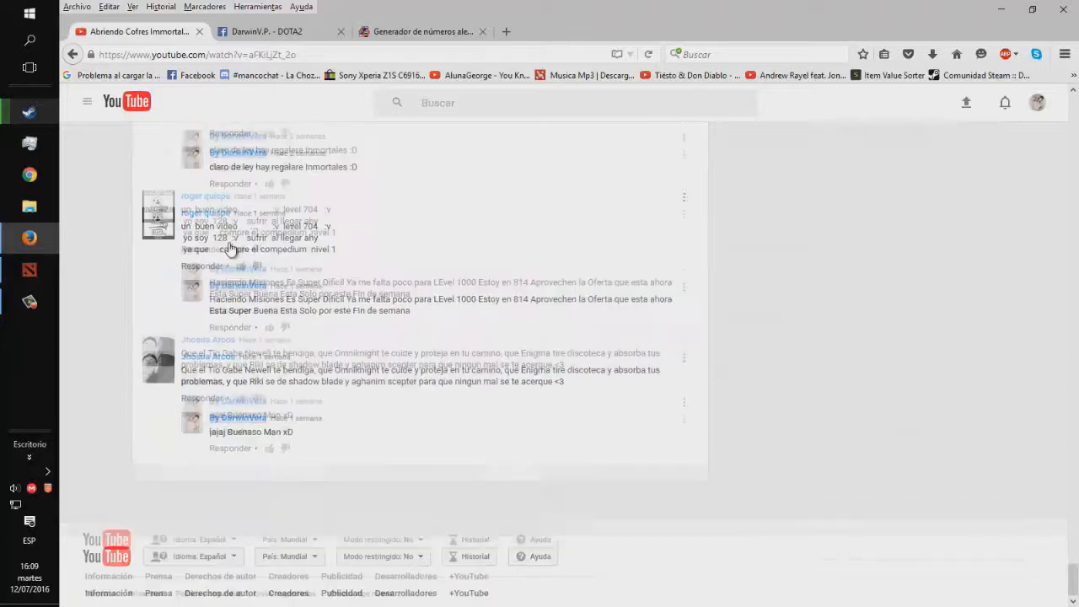
{"action": "left_click", "coordinate": [266, 31]}
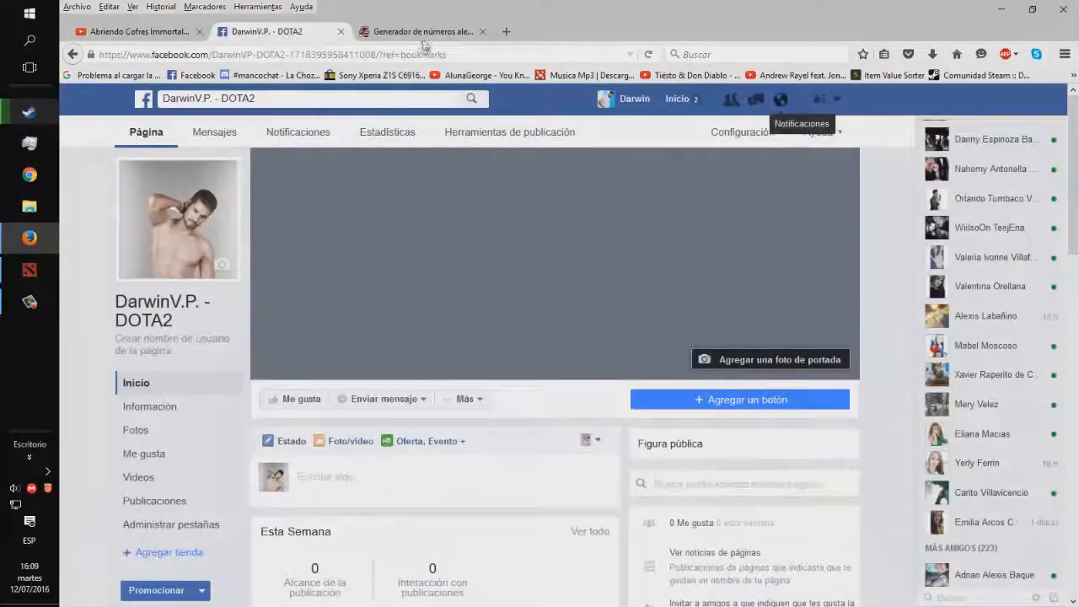
{"action": "left_click", "coordinate": [419, 31]}
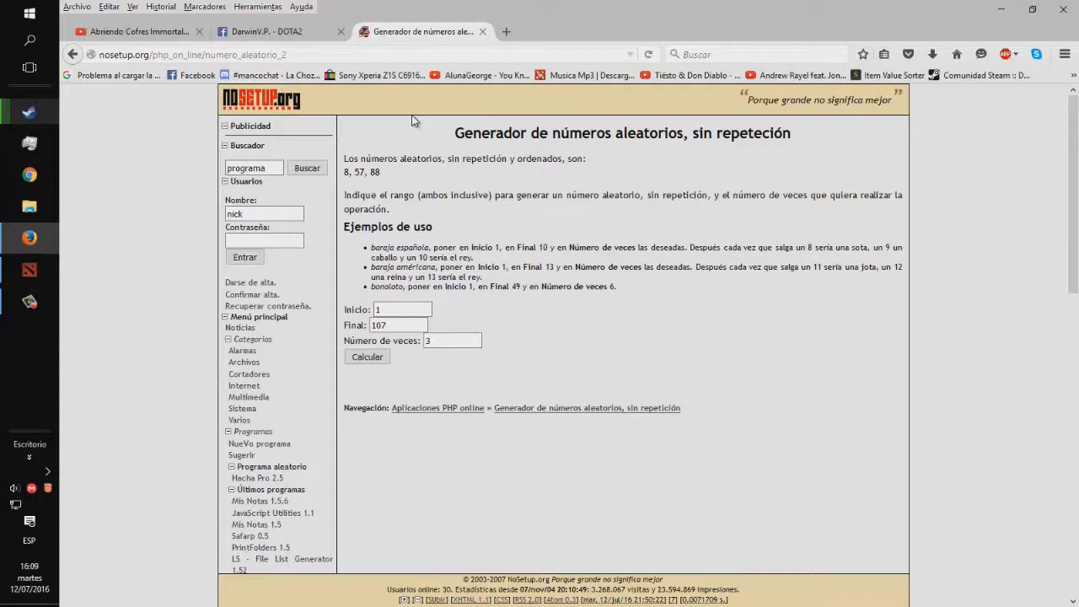
{"action": "mouse_move", "coordinate": [398, 159]}
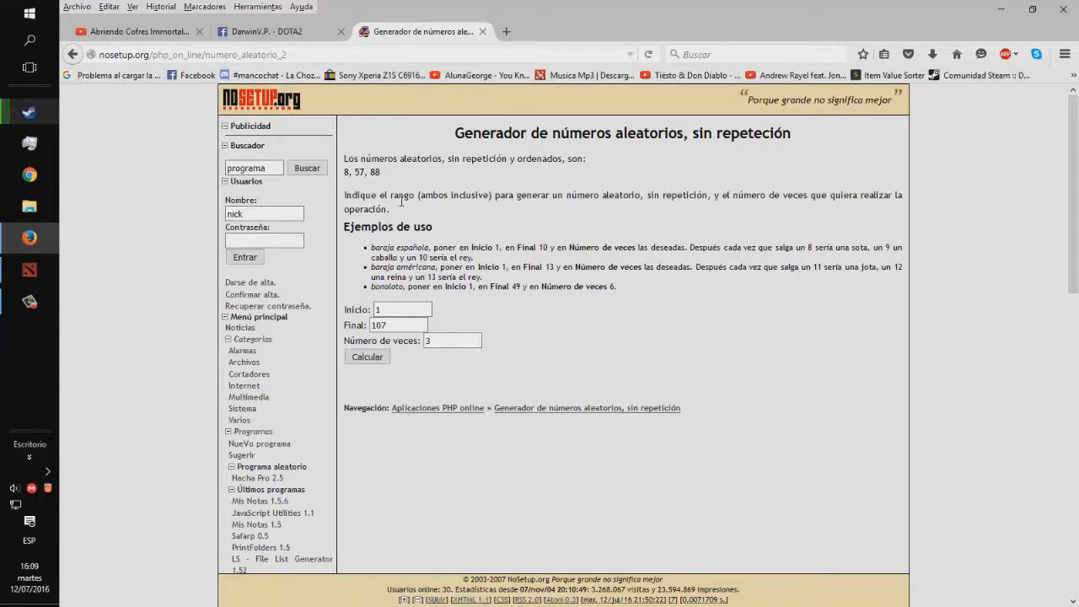
- Run the NoSetup 1–107 three-number draw several times
{"action": "left_click", "coordinate": [367, 357]}
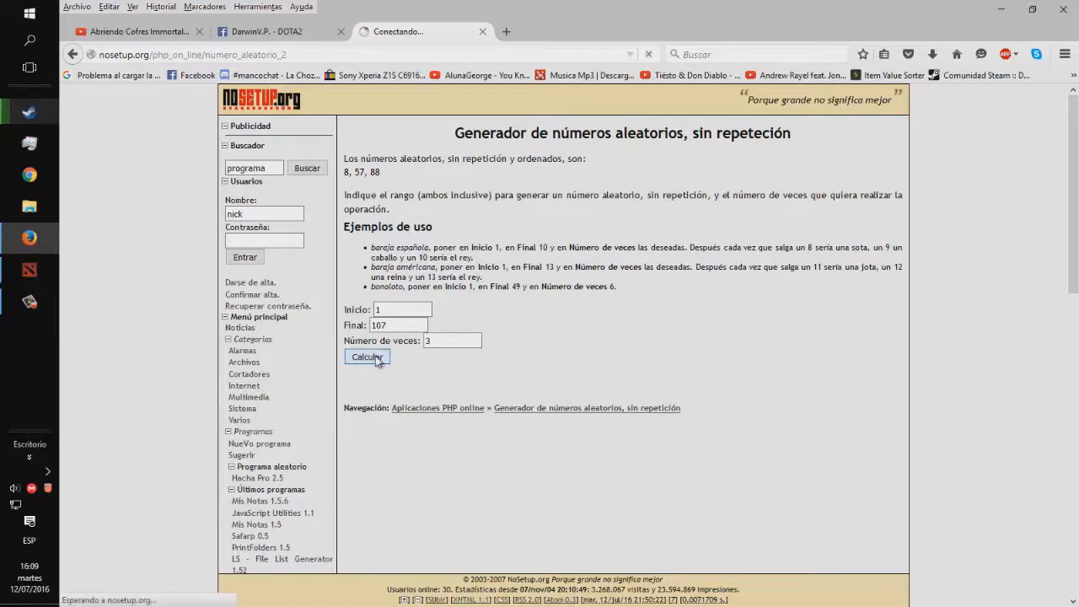
{"action": "left_click", "coordinate": [367, 357]}
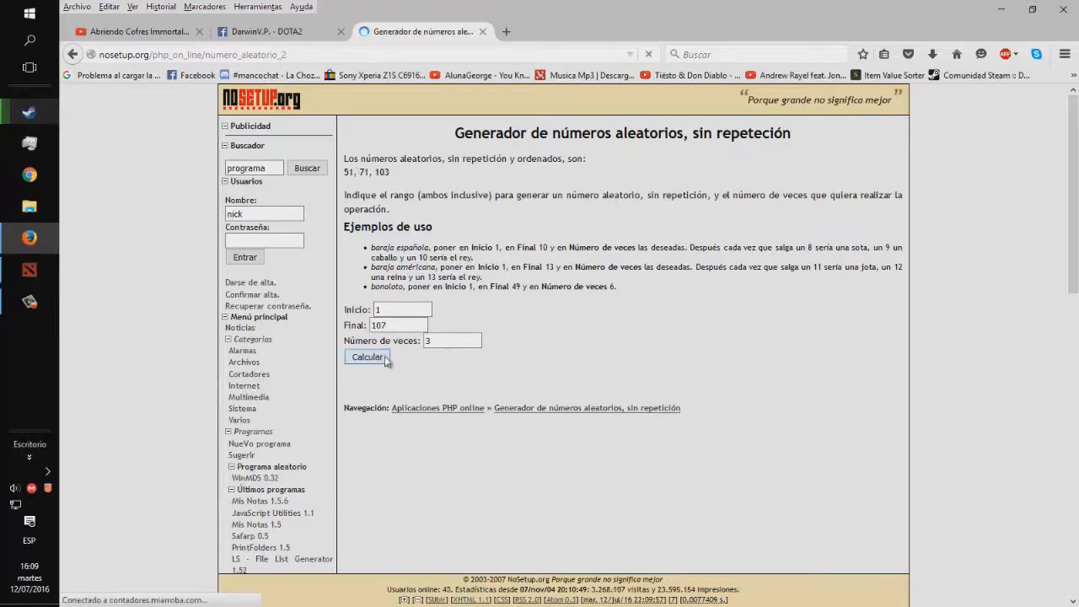
{"action": "left_click", "coordinate": [367, 357]}
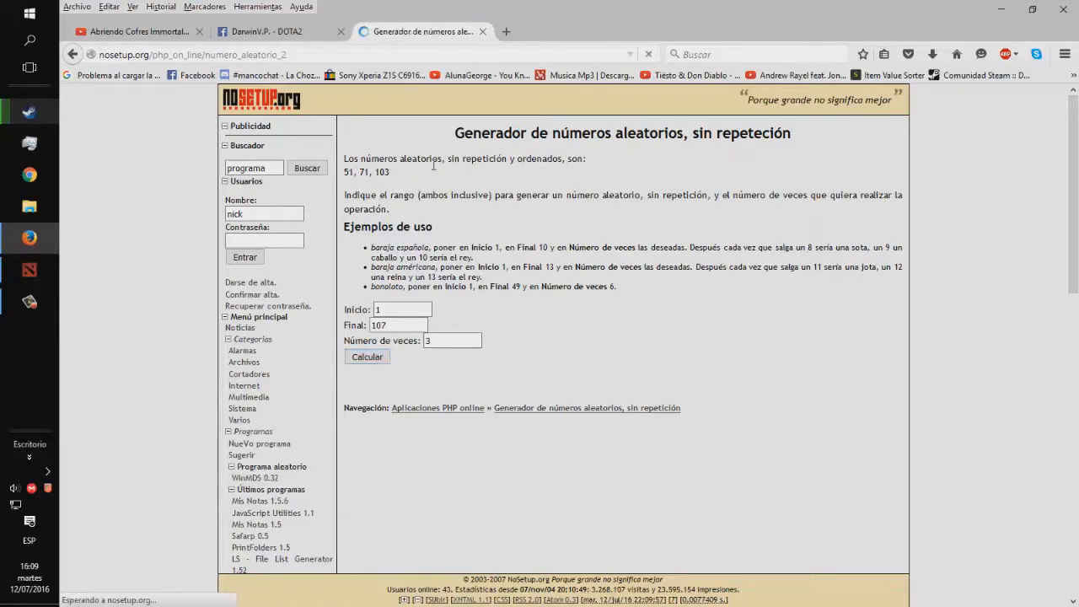
{"action": "left_click", "coordinate": [367, 356]}
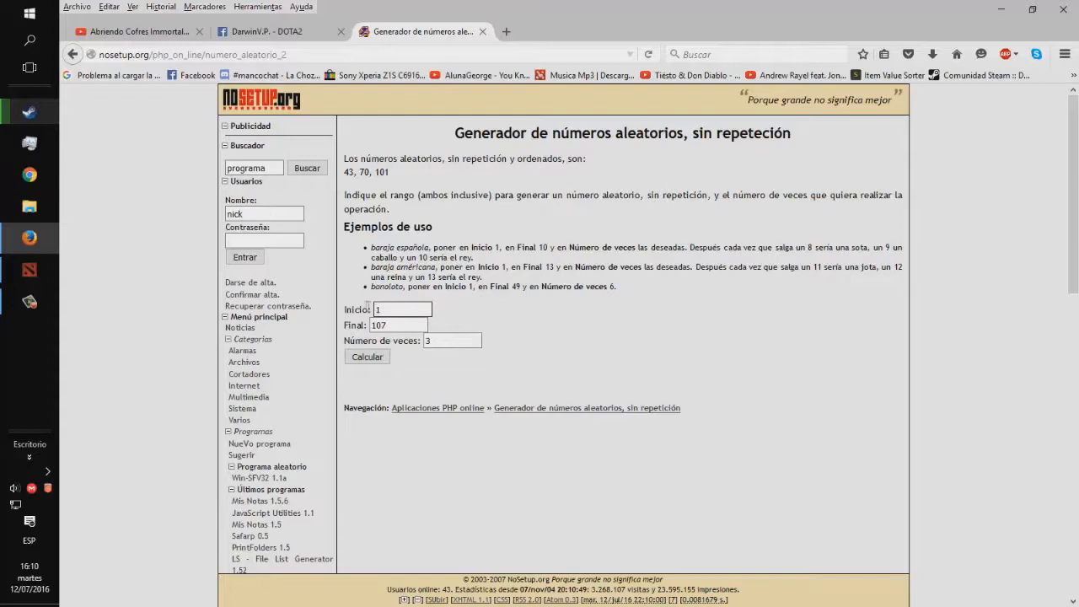
{"action": "left_click", "coordinate": [402, 310]}
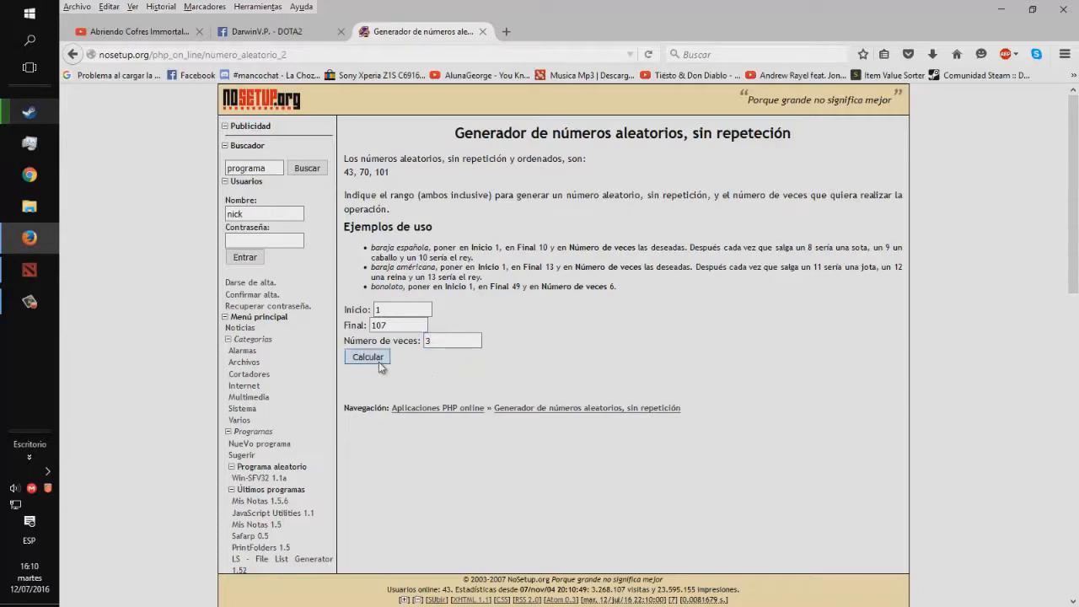
- Redraw until the winners are 73, 82 and 84, and highlight a winning number
{"action": "left_click", "coordinate": [367, 356]}
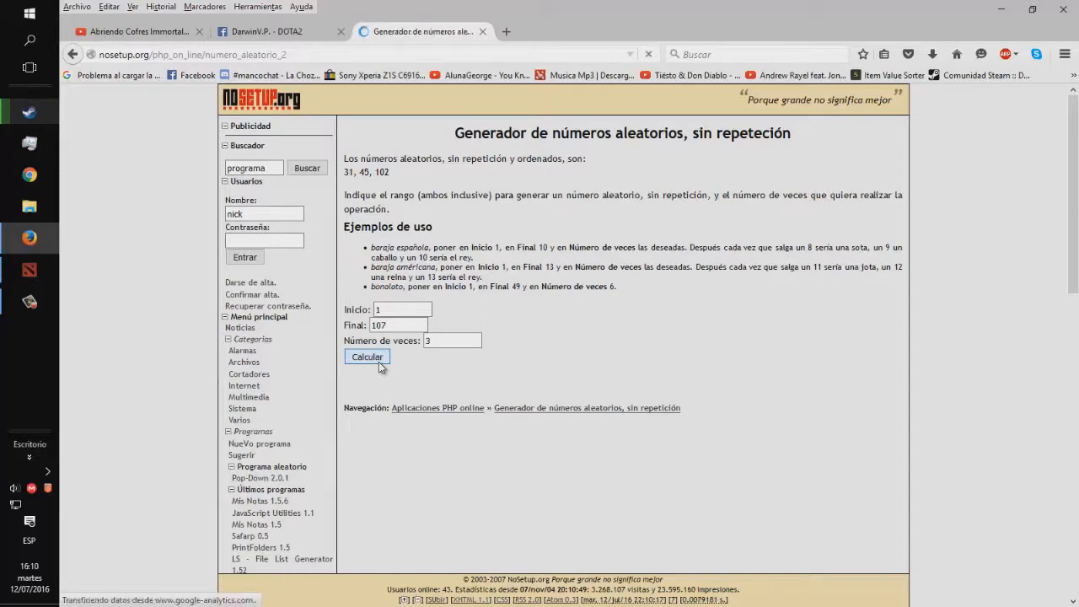
{"action": "left_click", "coordinate": [367, 357]}
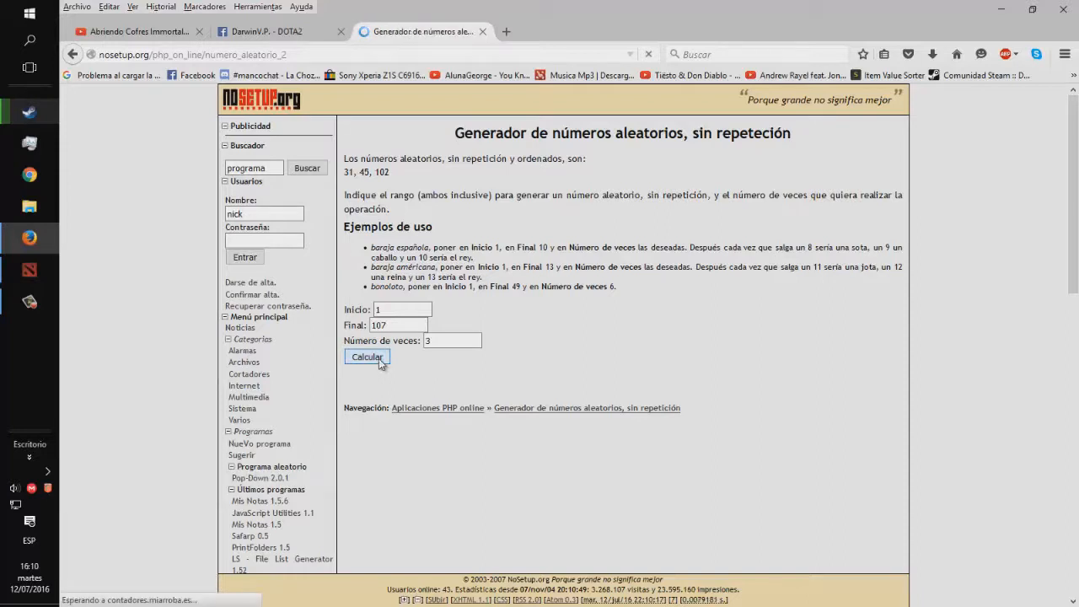
{"action": "left_click", "coordinate": [367, 357]}
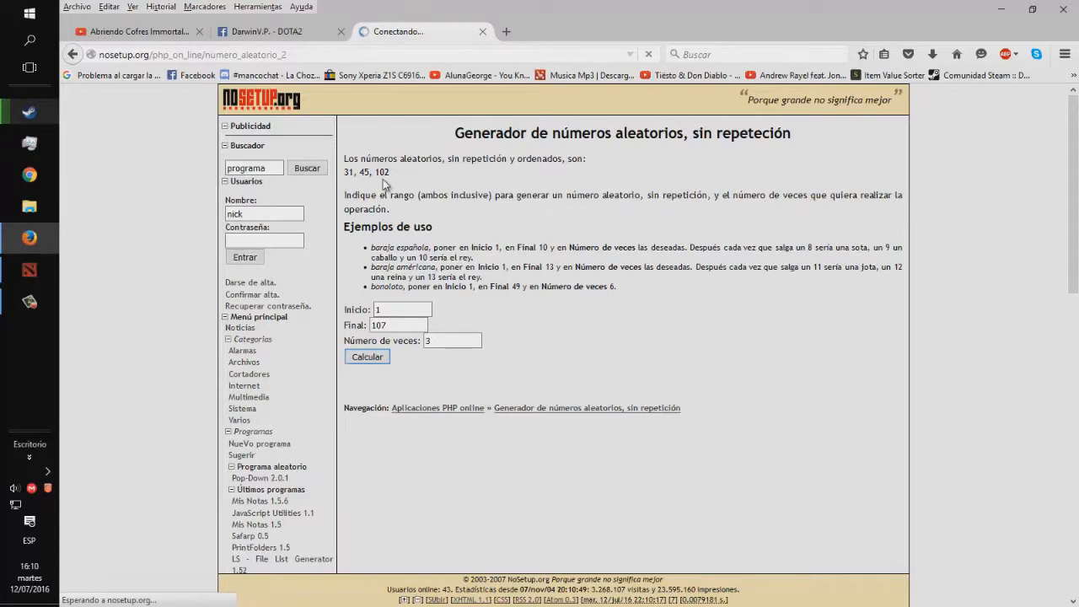
{"action": "left_click", "coordinate": [366, 356]}
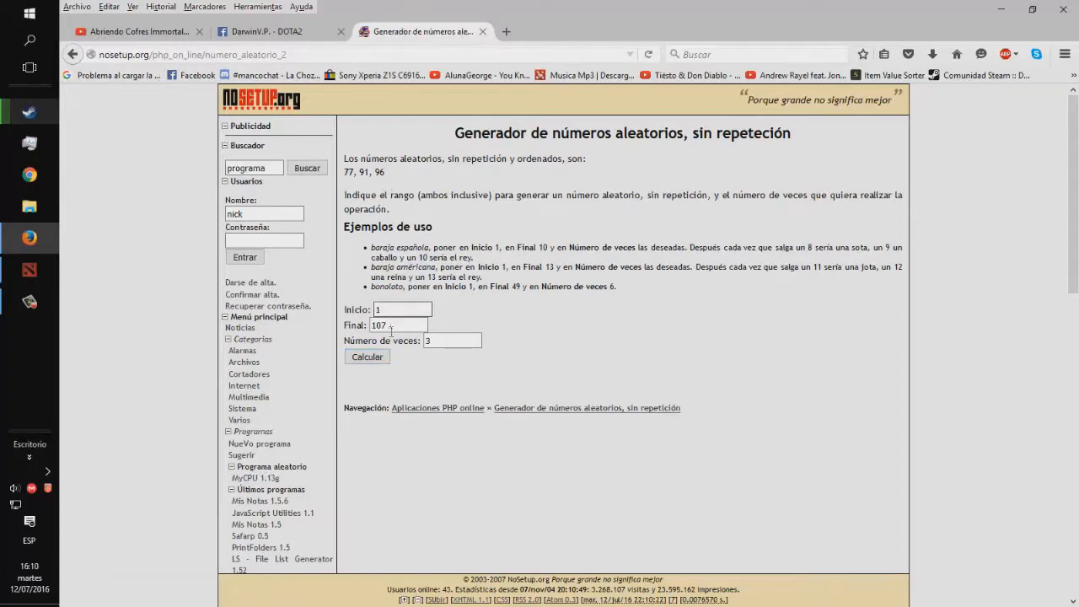
{"action": "left_click", "coordinate": [367, 357]}
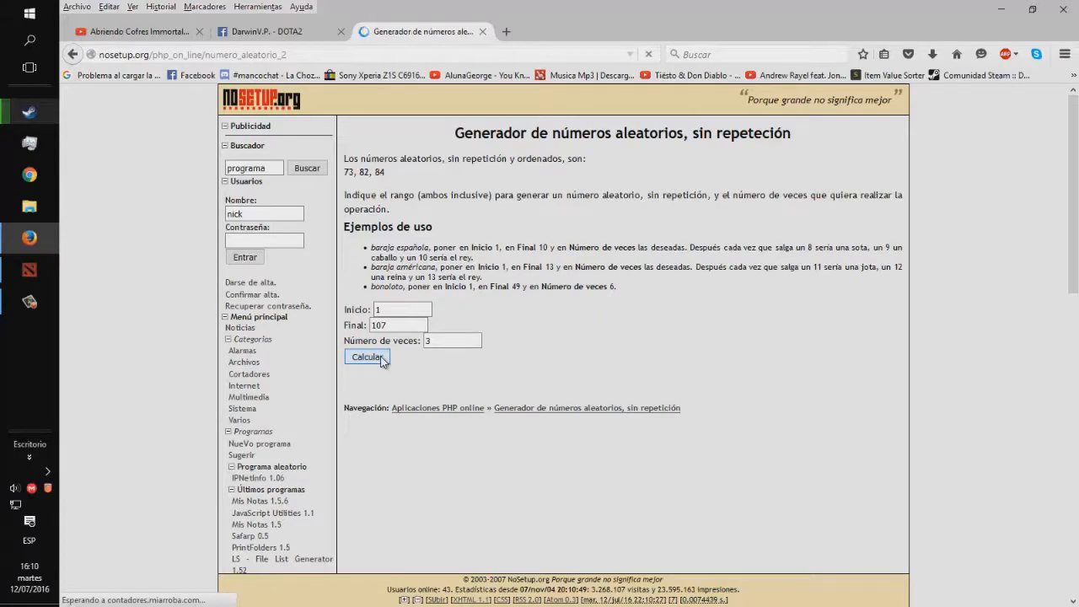
{"action": "left_click", "coordinate": [367, 357]}
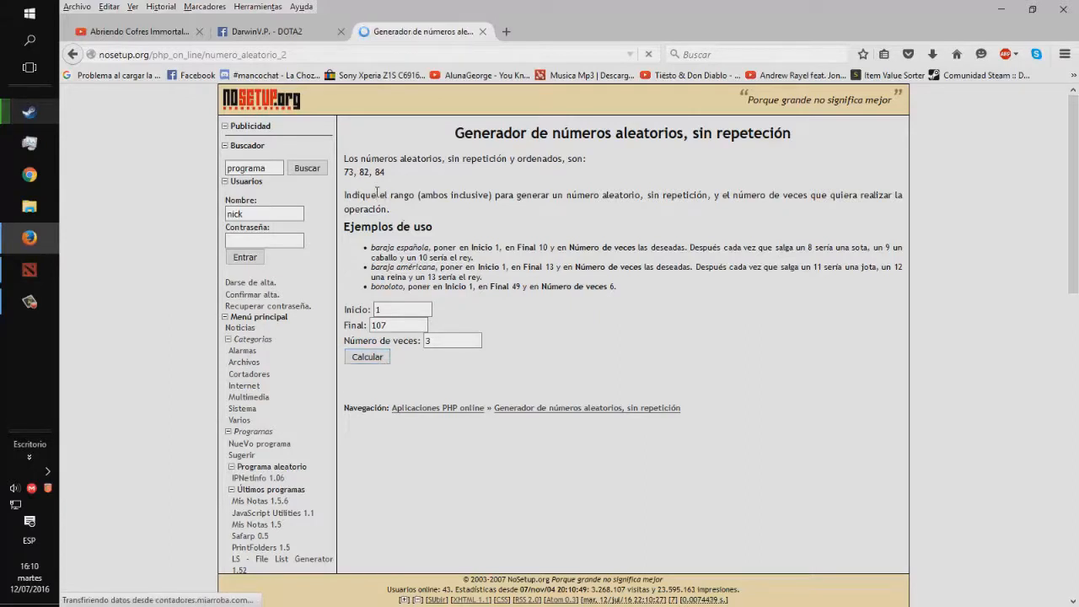
{"action": "double_click", "coordinate": [349, 172]}
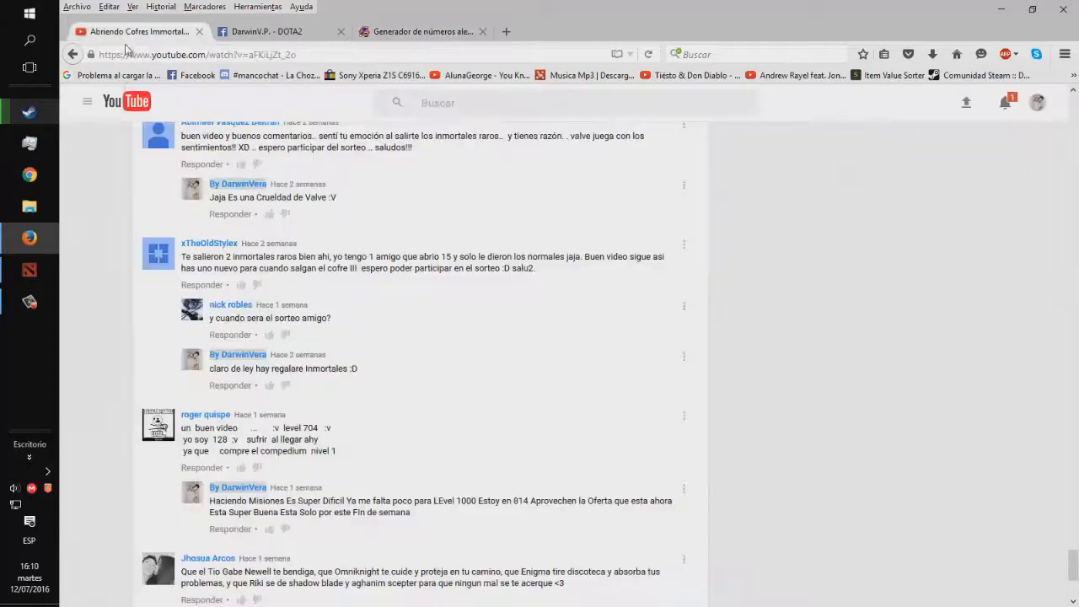
- Scroll through the YouTube comments, rechecking the number generator, to locate the first winner's comment
{"action": "scroll", "scroll_direction": "down", "scroll_amount": 3}
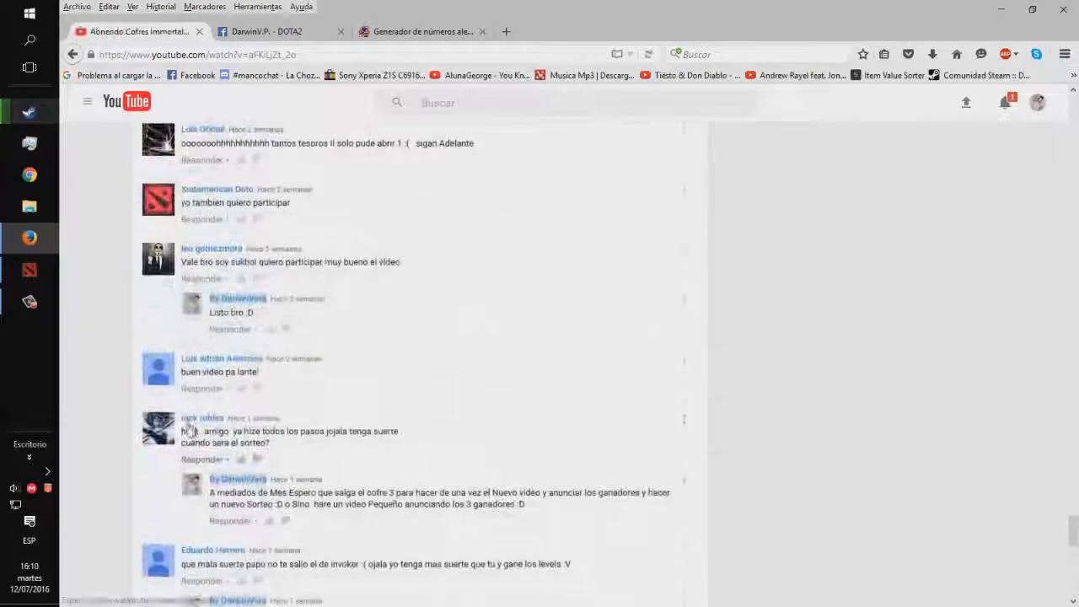
{"action": "scroll", "scroll_direction": "up", "scroll_amount": 3}
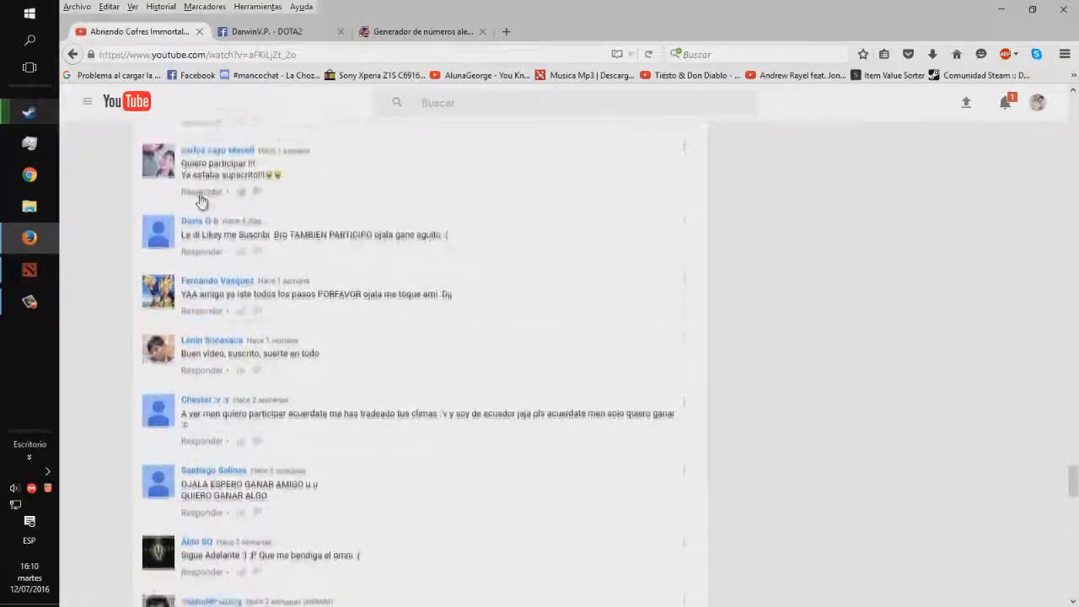
{"action": "scroll", "scroll_direction": "up", "scroll_amount": 3}
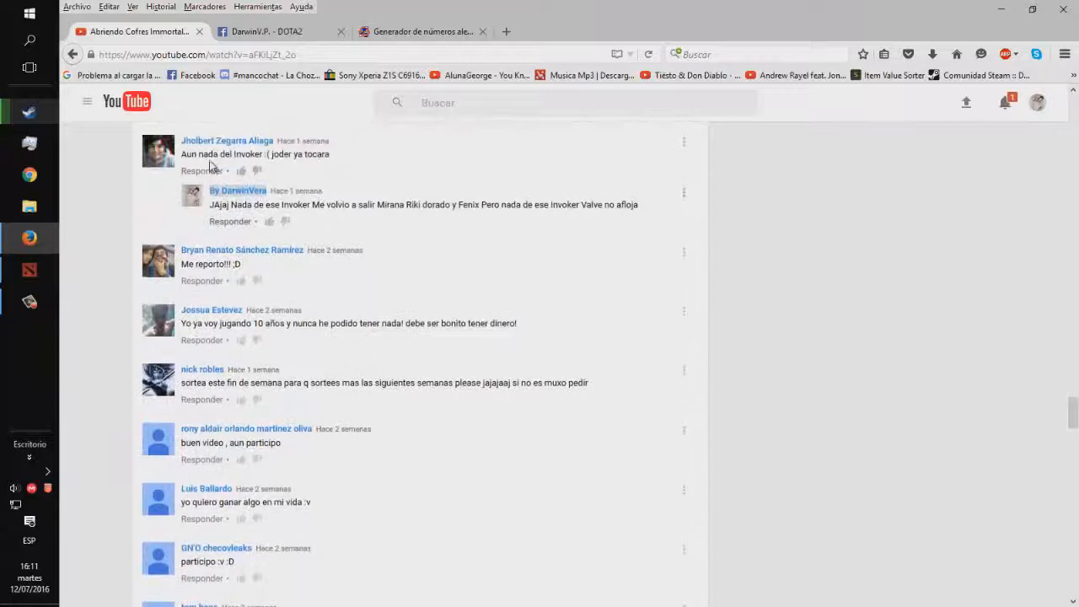
{"action": "scroll", "scroll_direction": "up", "scroll_amount": 3}
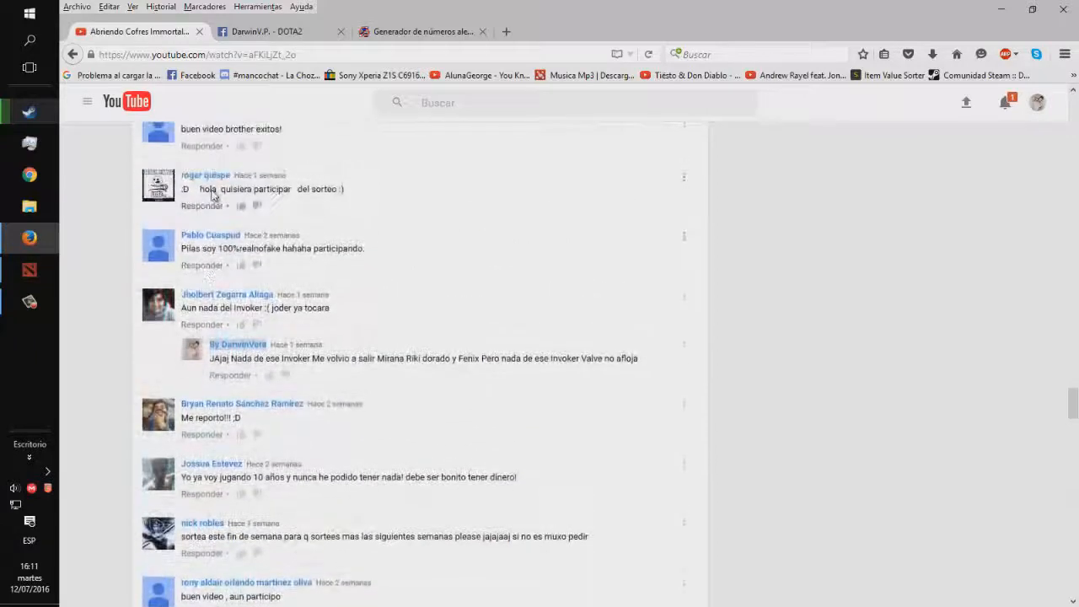
{"action": "scroll", "scroll_direction": "up", "scroll_amount": 3}
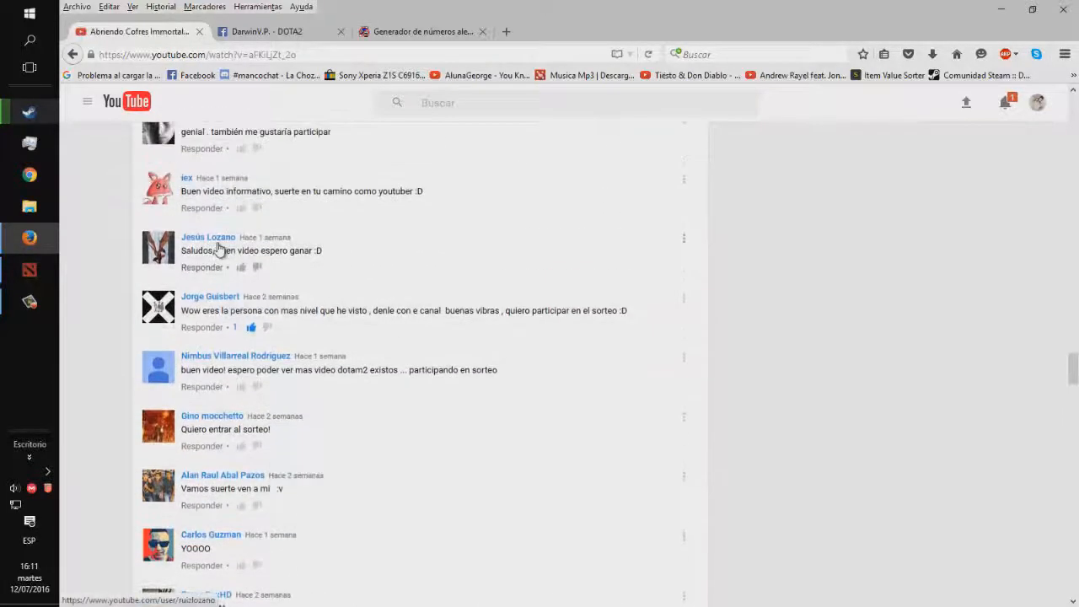
{"action": "left_click", "coordinate": [419, 31]}
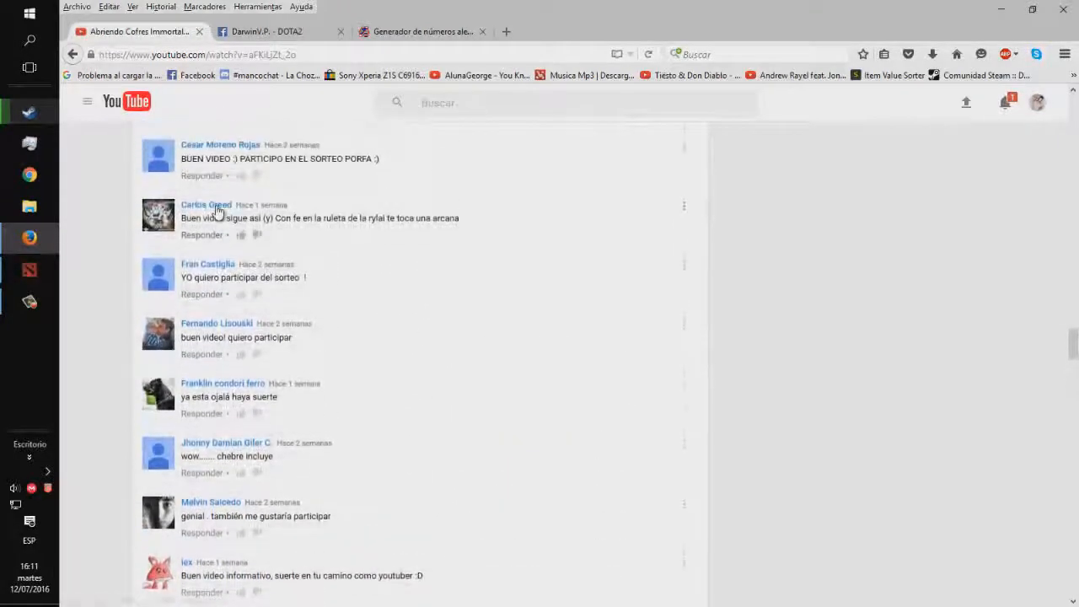
{"action": "scroll", "scroll_direction": "up", "scroll_amount": 3}
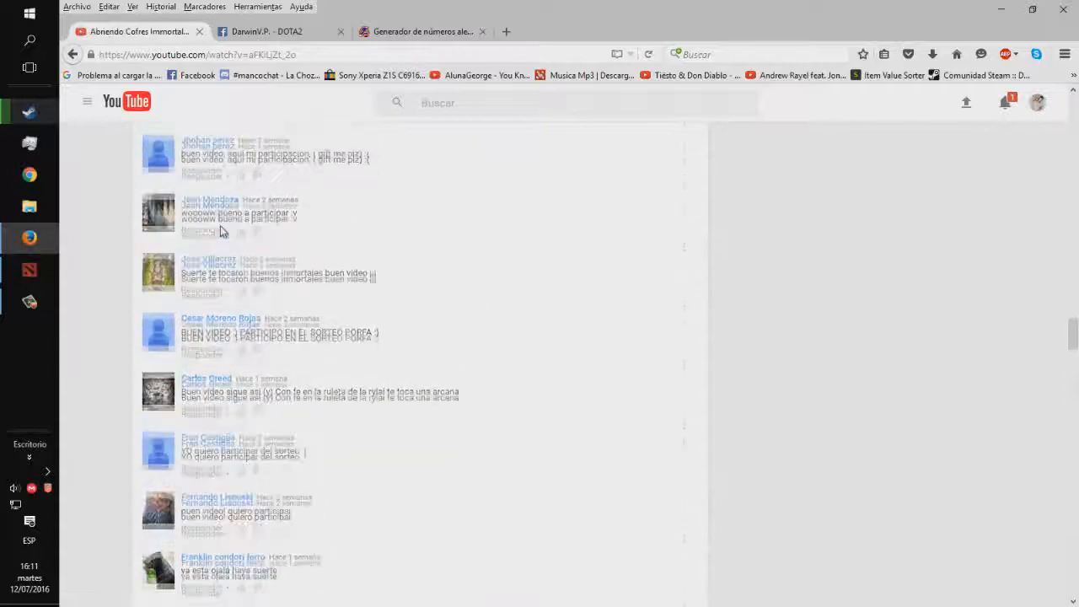
{"action": "scroll", "scroll_direction": "up", "scroll_amount": 3}
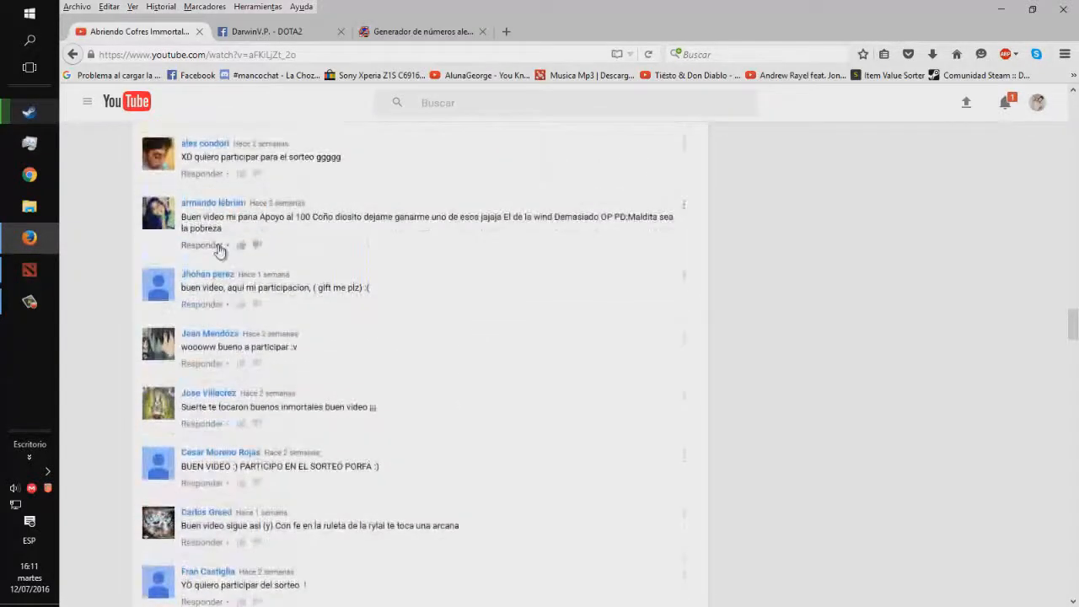
{"action": "scroll", "scroll_direction": "up", "scroll_amount": 3}
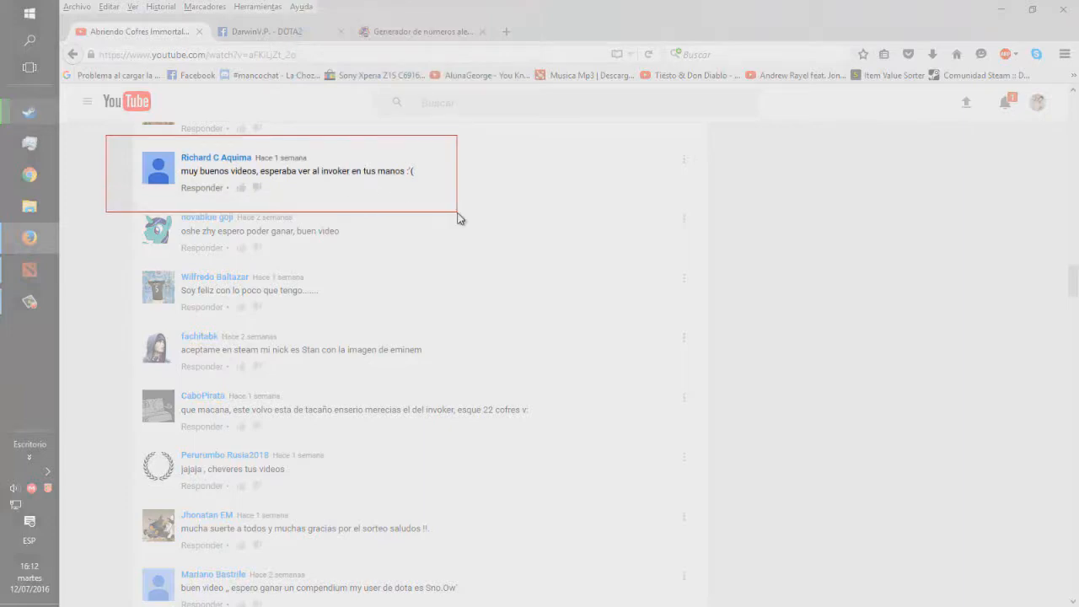
- Save the winning comment clip on the Desktop as PNG 'ganado1' via Archivo > Guardar como
{"action": "left_click", "coordinate": [83, 36]}
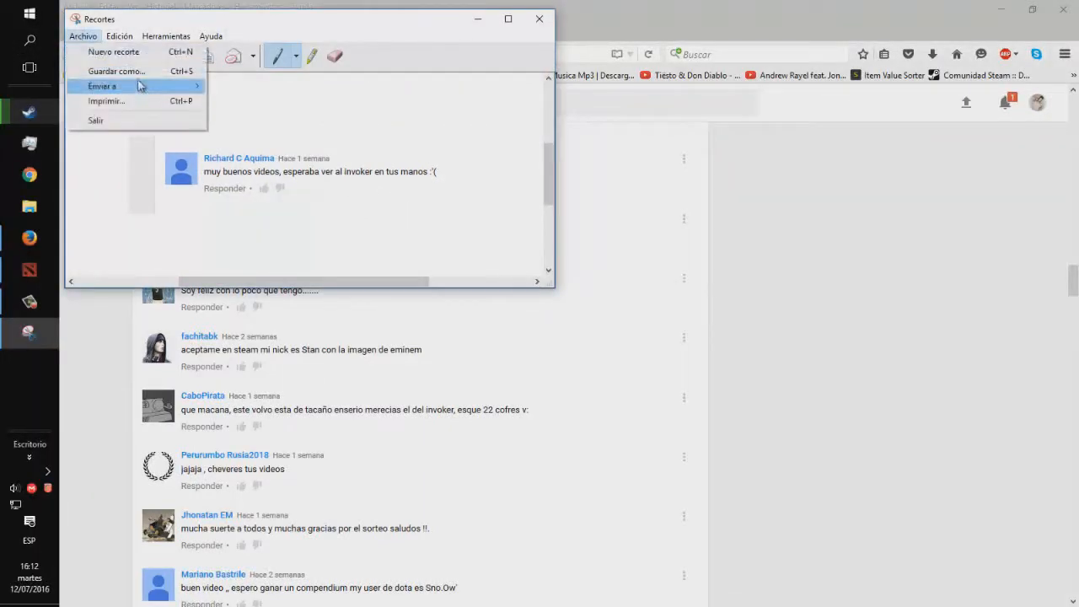
{"action": "mouse_move", "coordinate": [116, 70]}
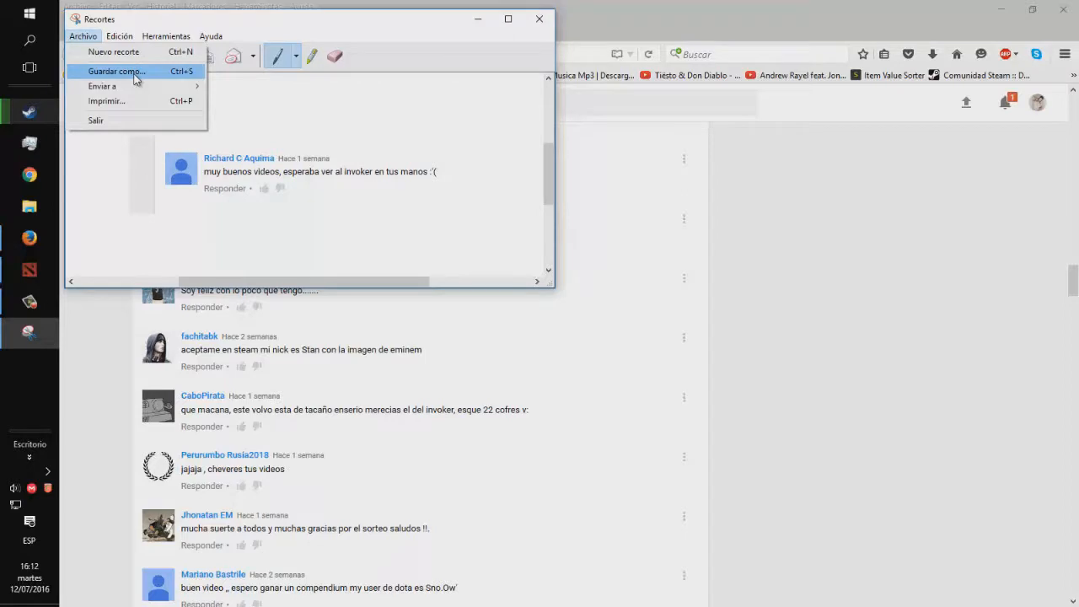
{"action": "left_click", "coordinate": [116, 71]}
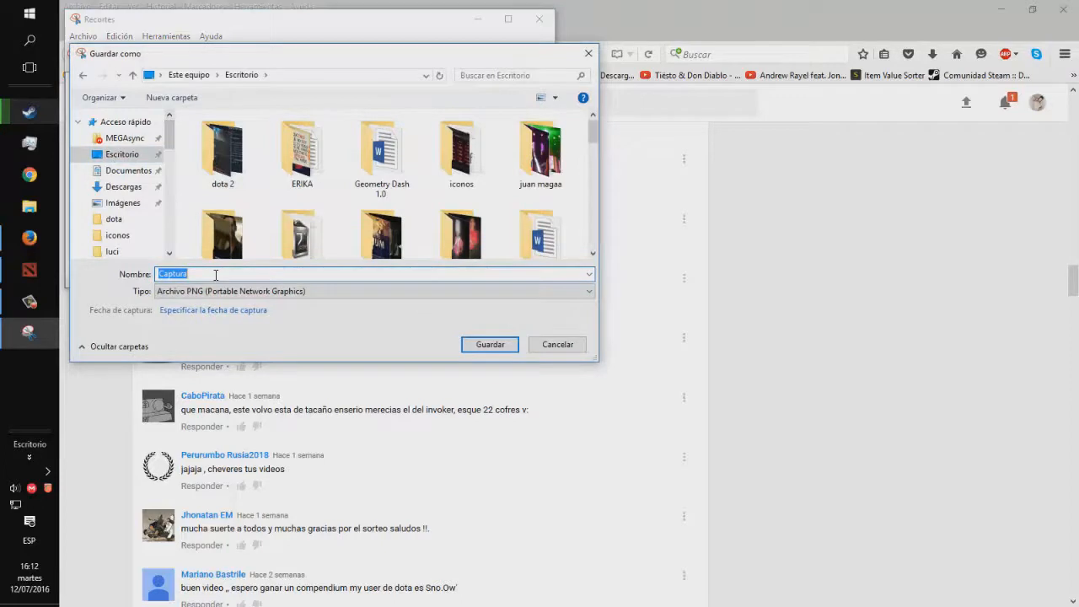
{"action": "type", "text": "ganado!!"}
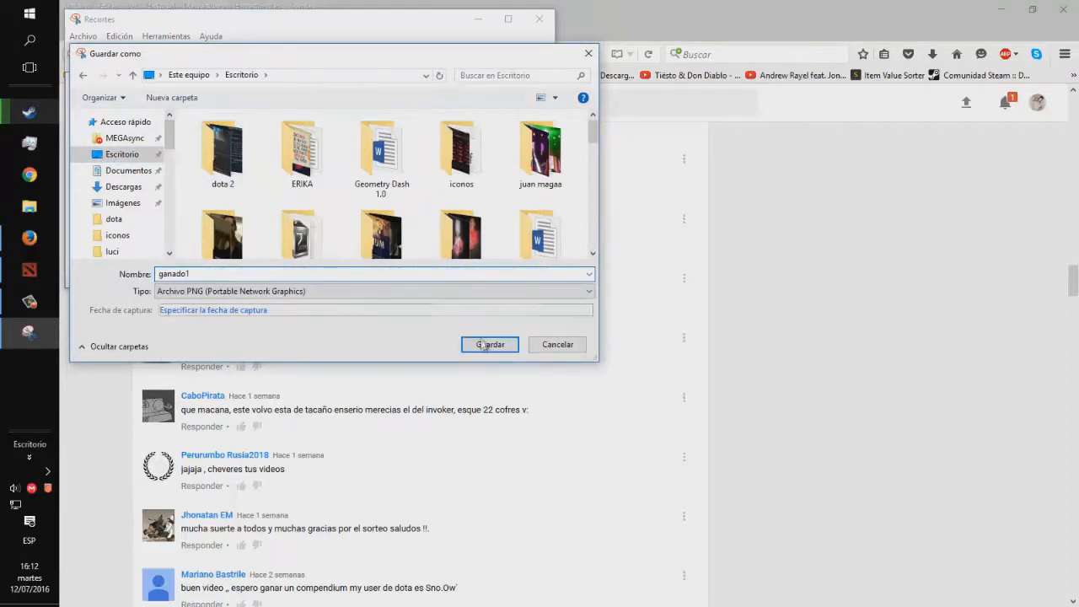
{"action": "left_click", "coordinate": [490, 344]}
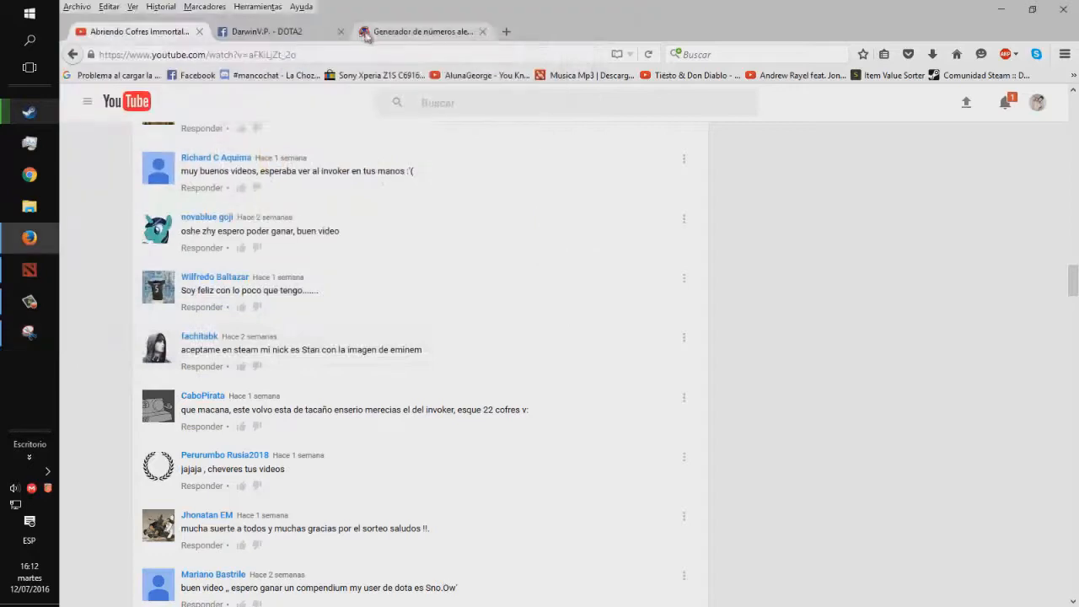
- Recheck drawn number 82 on the NoSetup tab, return to the comments, and reopen Snipping Tool
{"action": "left_click", "coordinate": [421, 31]}
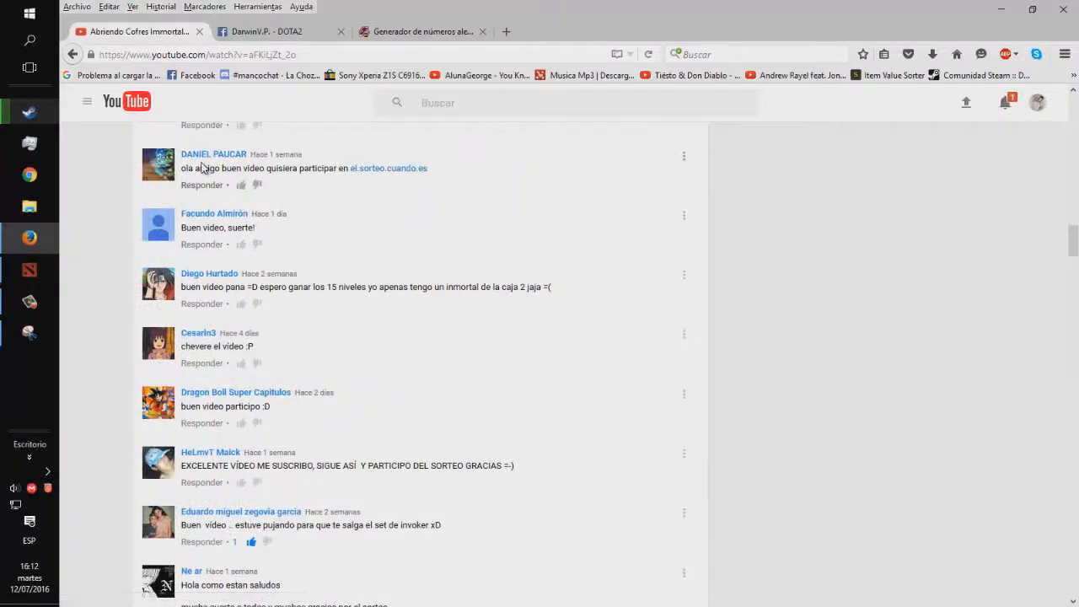
{"action": "mouse_move", "coordinate": [405, 50]}
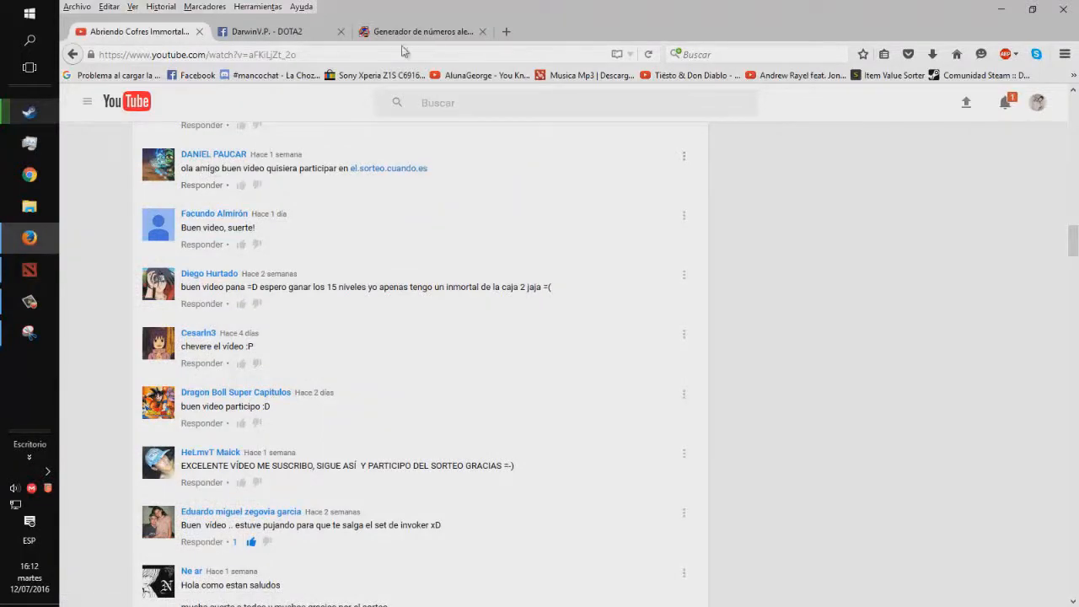
{"action": "left_click", "coordinate": [422, 32]}
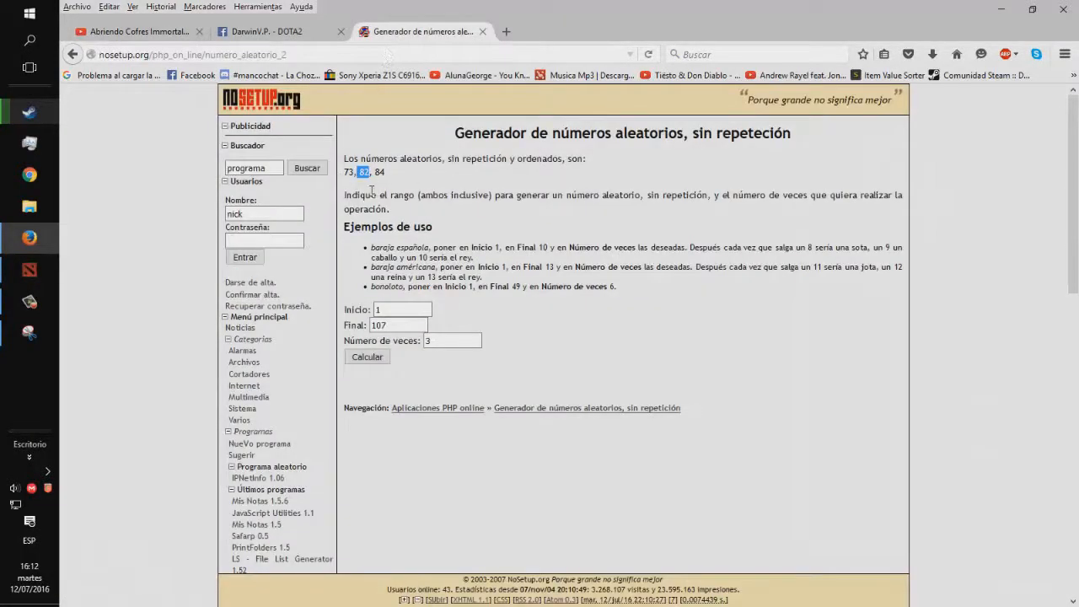
{"action": "left_click", "coordinate": [135, 31]}
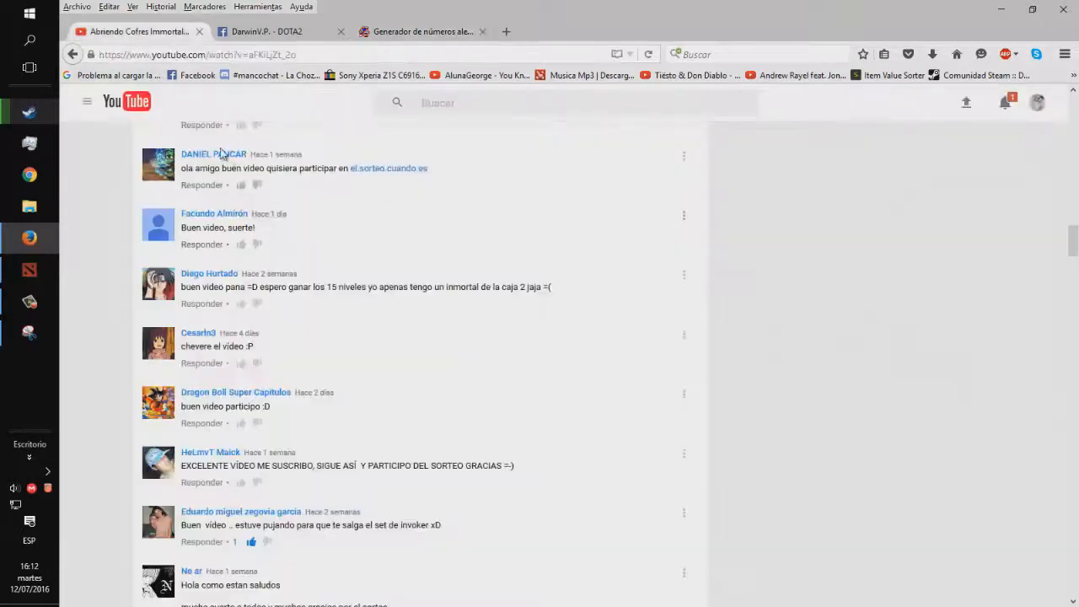
{"action": "left_click", "coordinate": [213, 213]}
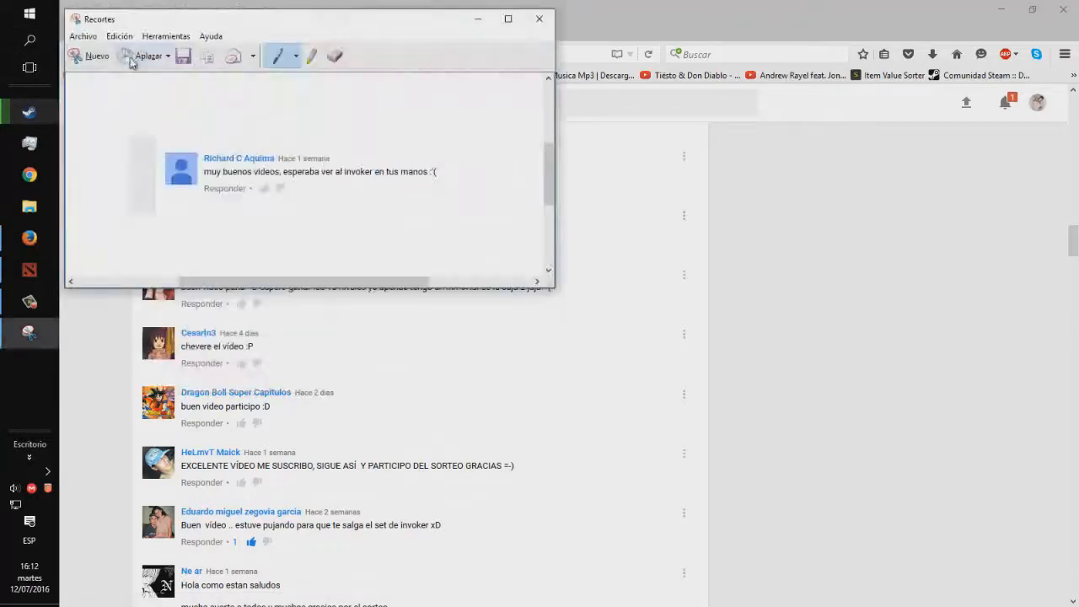
- Clip the second winner's comment and save it as PNG 'ganador 2' in Escritorio
{"action": "left_click", "coordinate": [96, 56]}
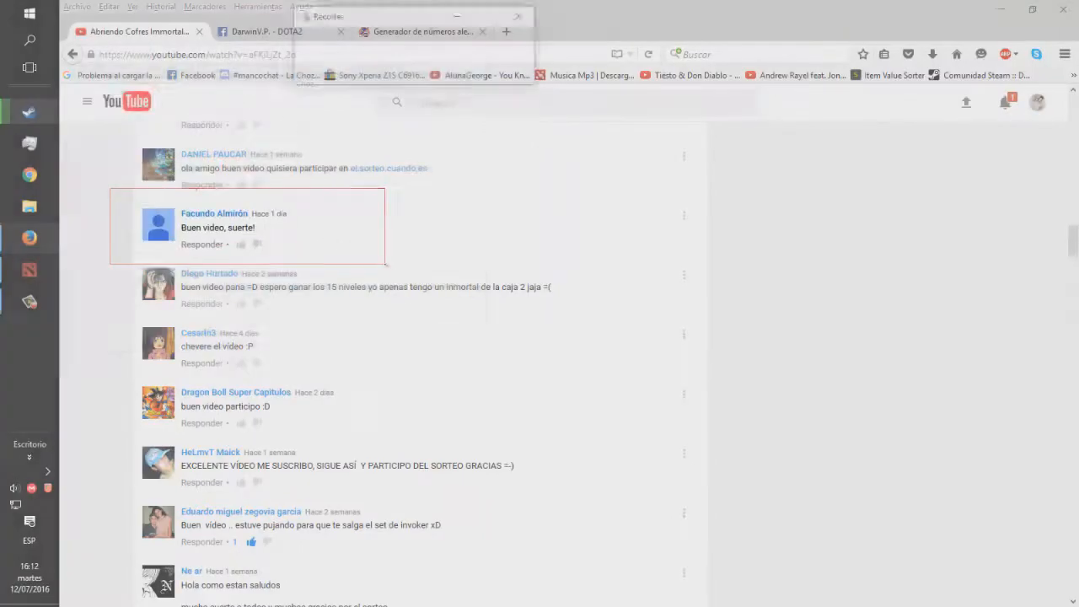
{"action": "left_click", "coordinate": [83, 90]}
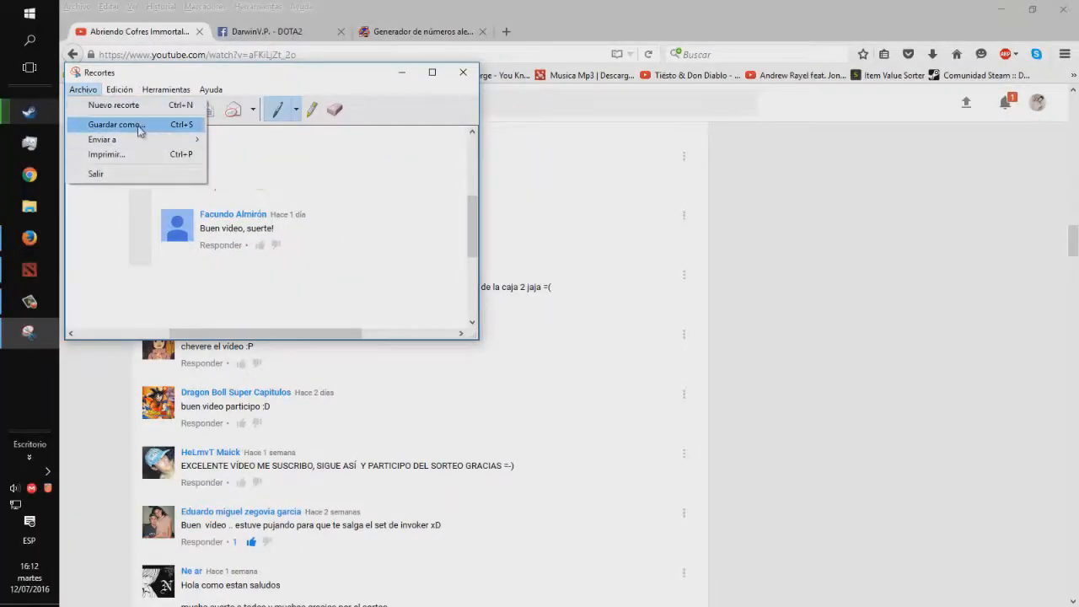
{"action": "left_click", "coordinate": [116, 124]}
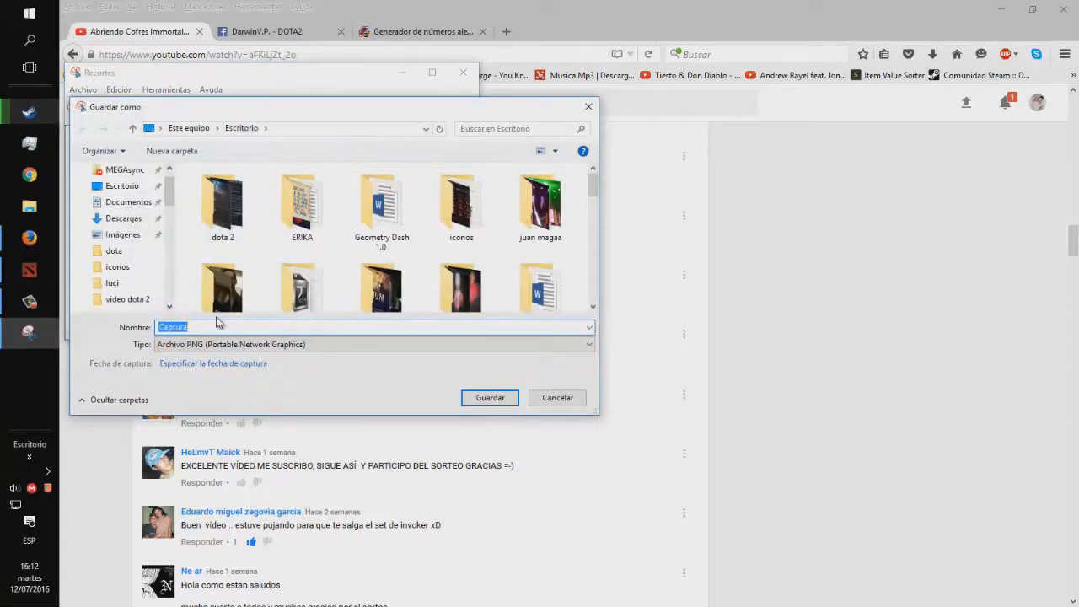
{"action": "type", "text": "ganador 2"}
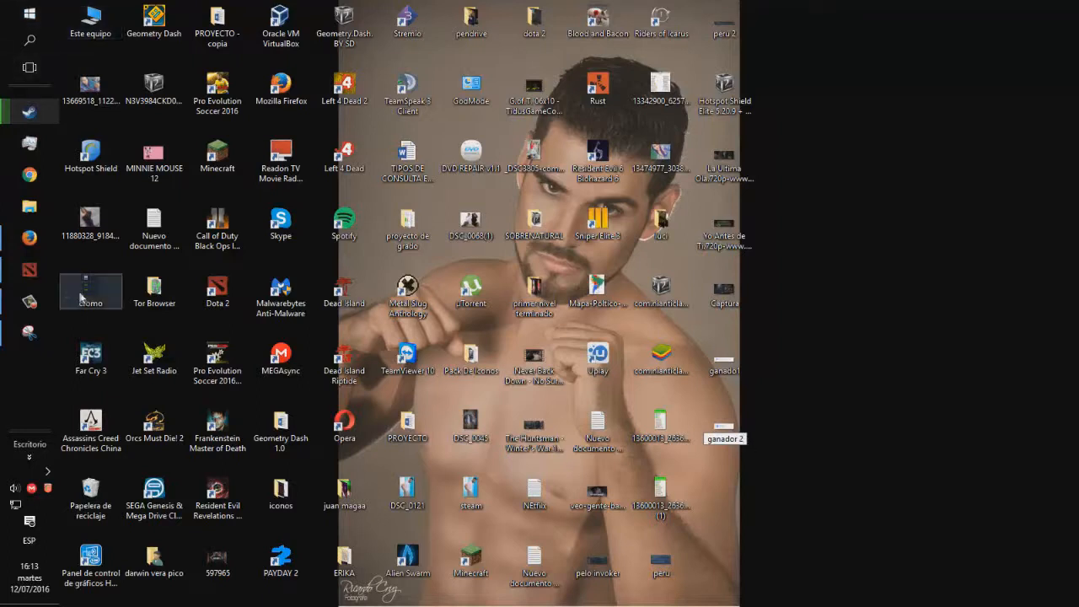
- Return to the Firefox comments and scroll up slightly to the 'regala inmortales' comment
{"action": "left_click", "coordinate": [28, 237]}
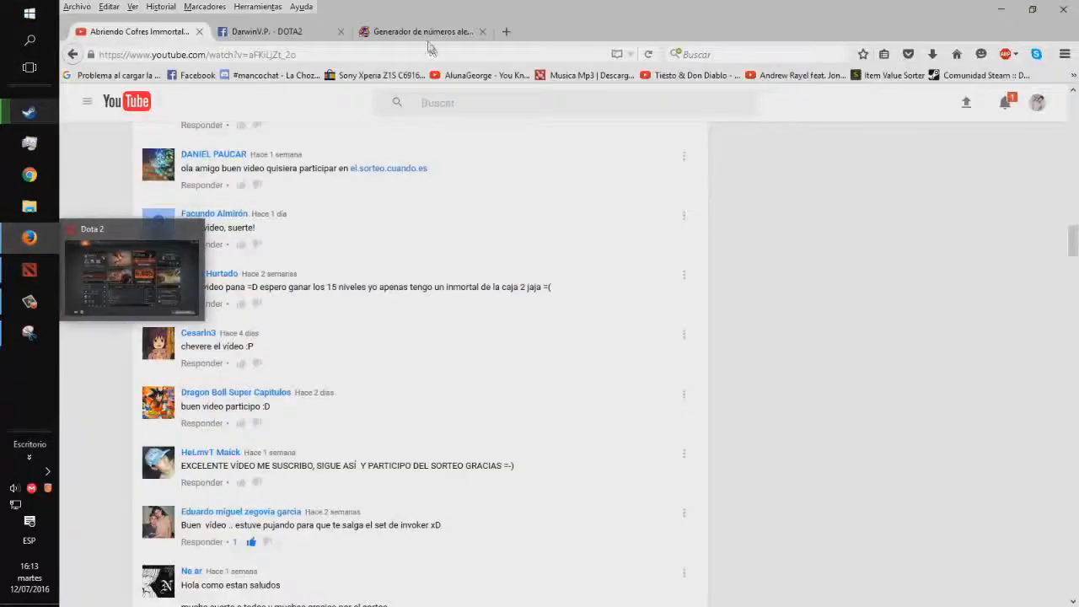
{"action": "left_click", "coordinate": [422, 32]}
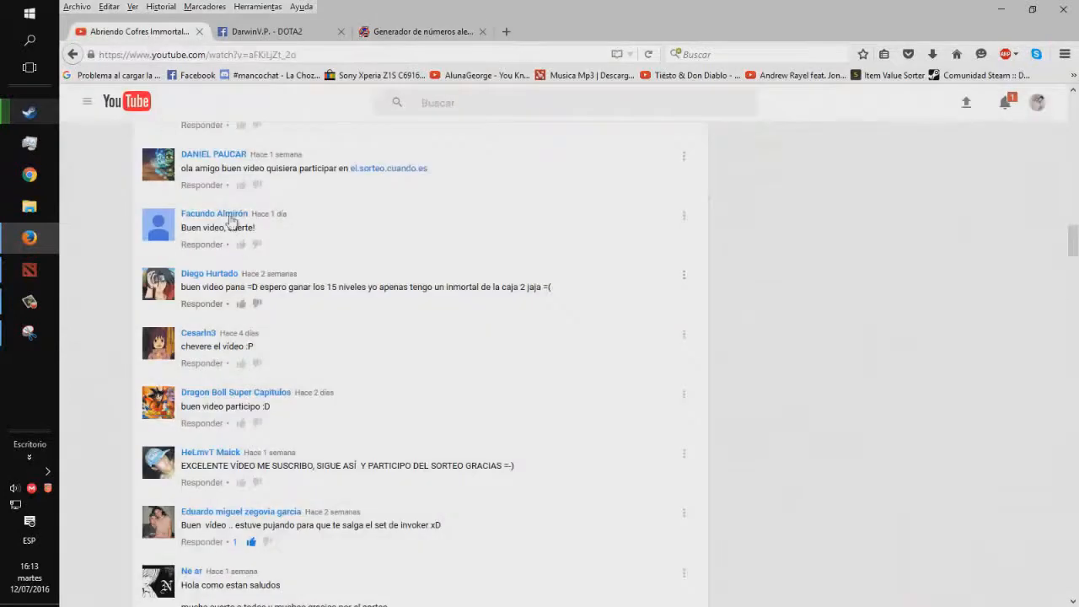
{"action": "scroll", "scroll_direction": "up", "scroll_amount": 3}
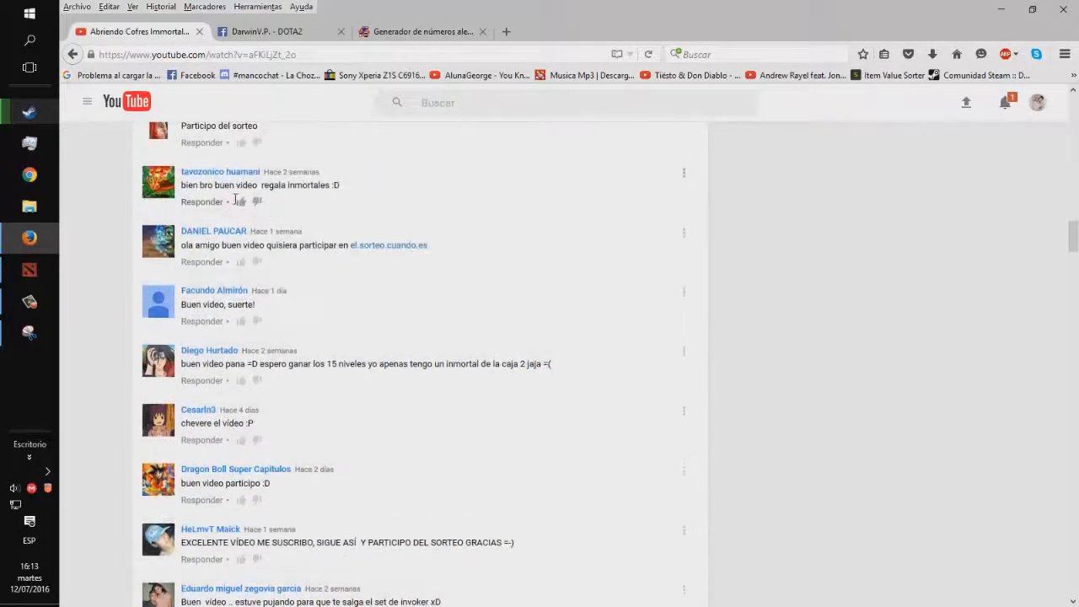
{"action": "mouse_move", "coordinate": [268, 192]}
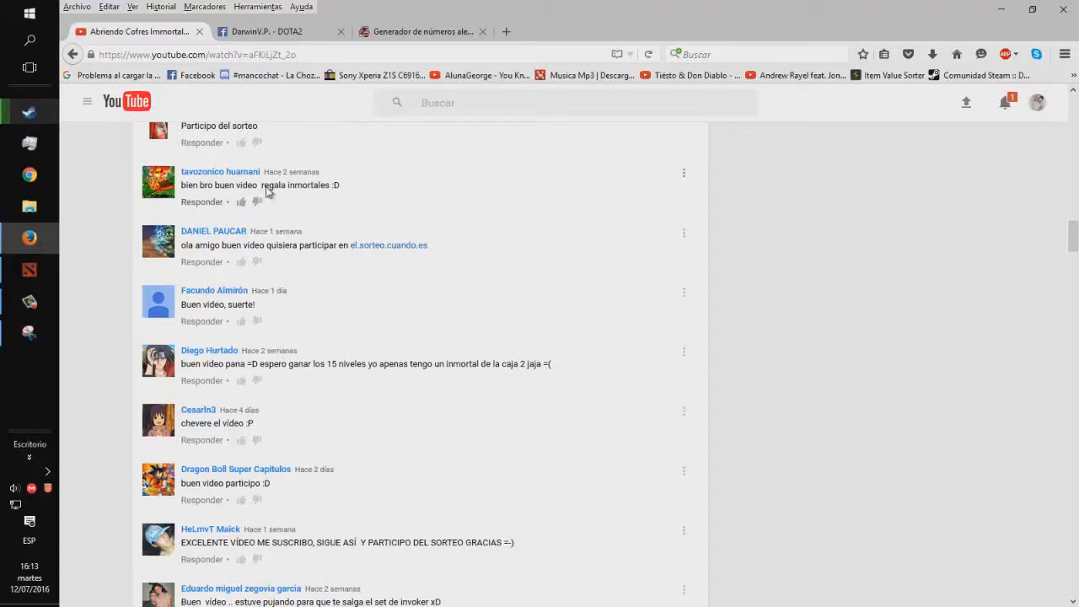
{"action": "mouse_move", "coordinate": [304, 201]}
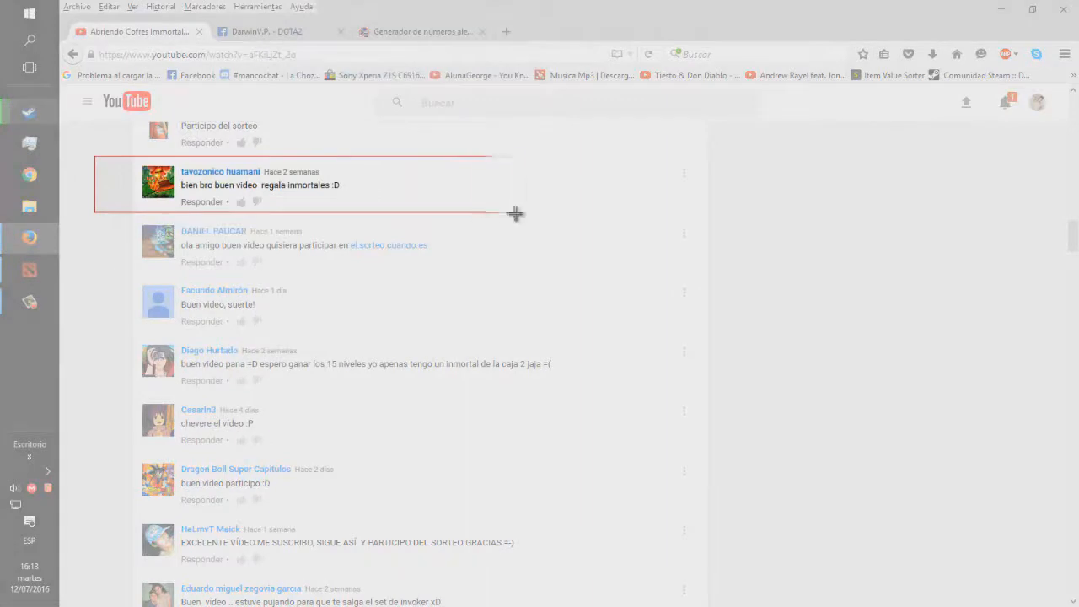
- Save the 'regala inmortales' comment clip as PNG 'ganador 3' via Archivo > Guardar como
{"action": "left_click", "coordinate": [83, 57]}
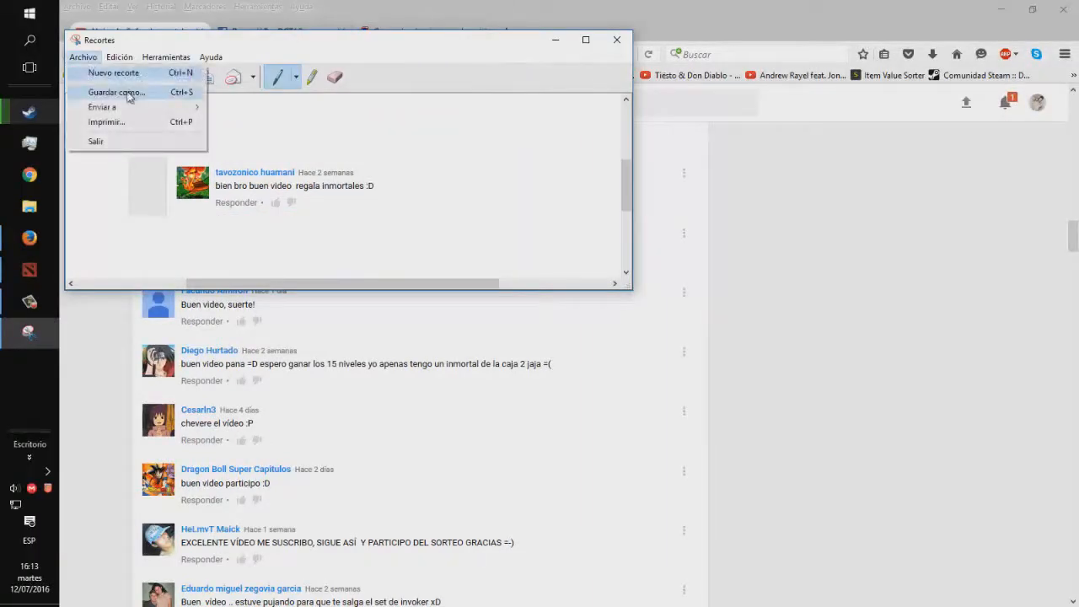
{"action": "left_click", "coordinate": [117, 91]}
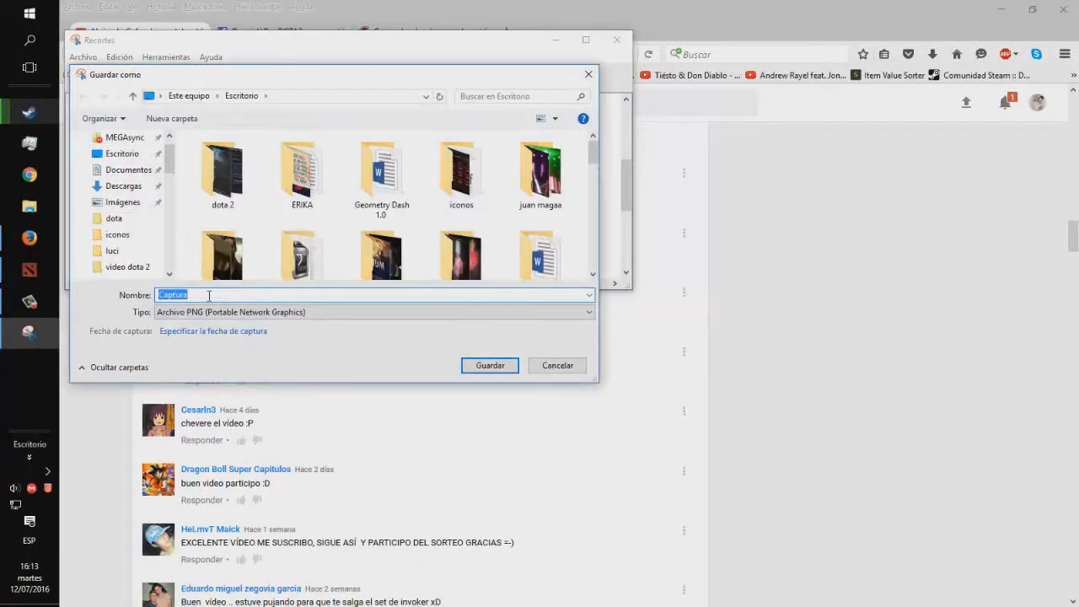
{"action": "type", "text": "ganador 3"}
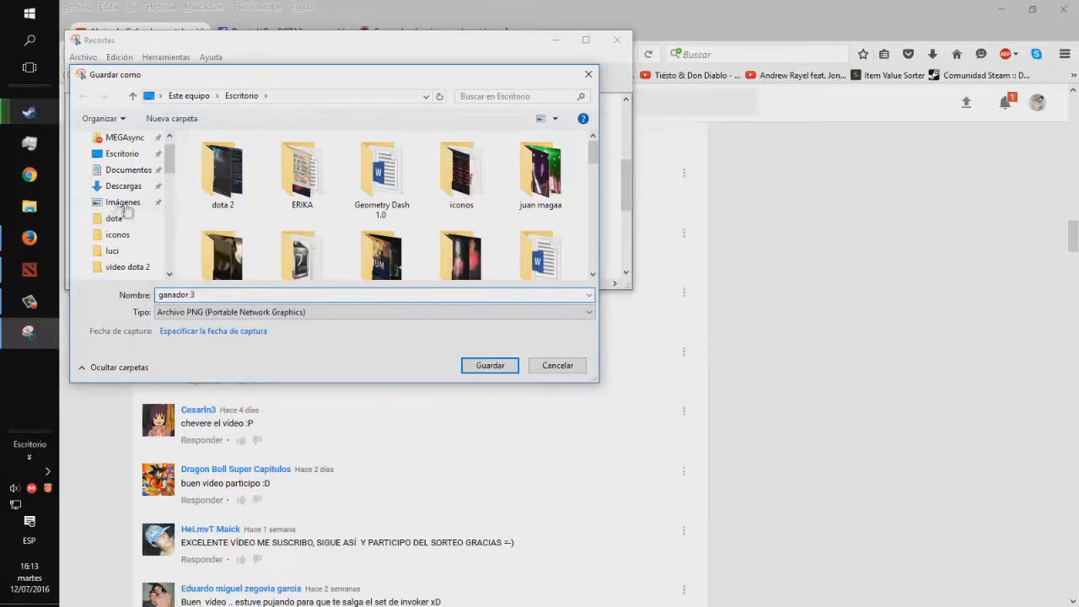
{"action": "left_click", "coordinate": [490, 365]}
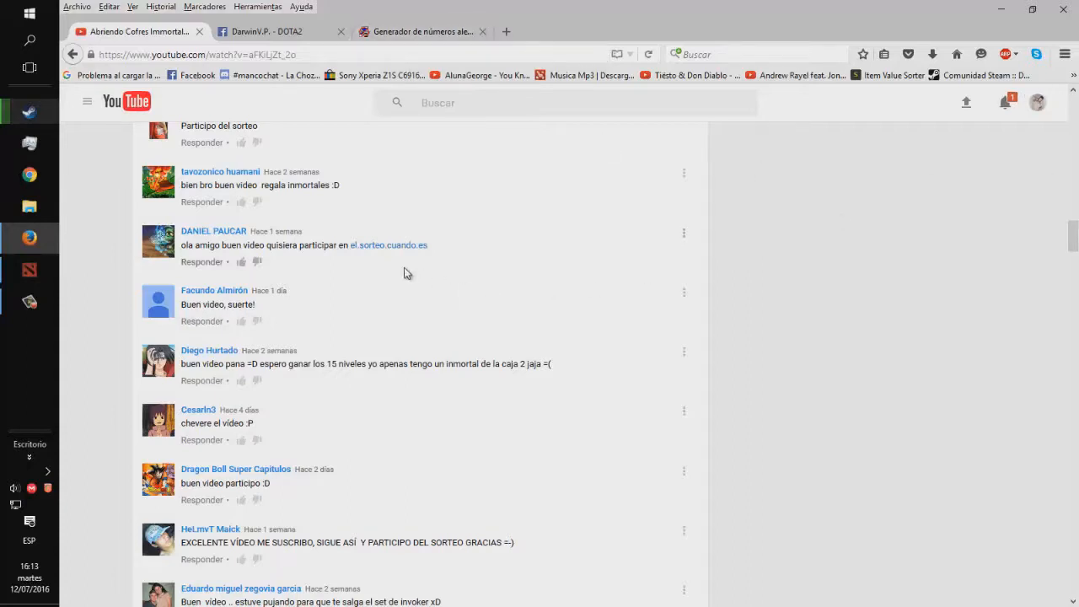
- View the DarwinV.P. - DOTA2 Facebook page, open Enviar mensaje, then return to Dota 2
{"action": "left_click", "coordinate": [265, 31]}
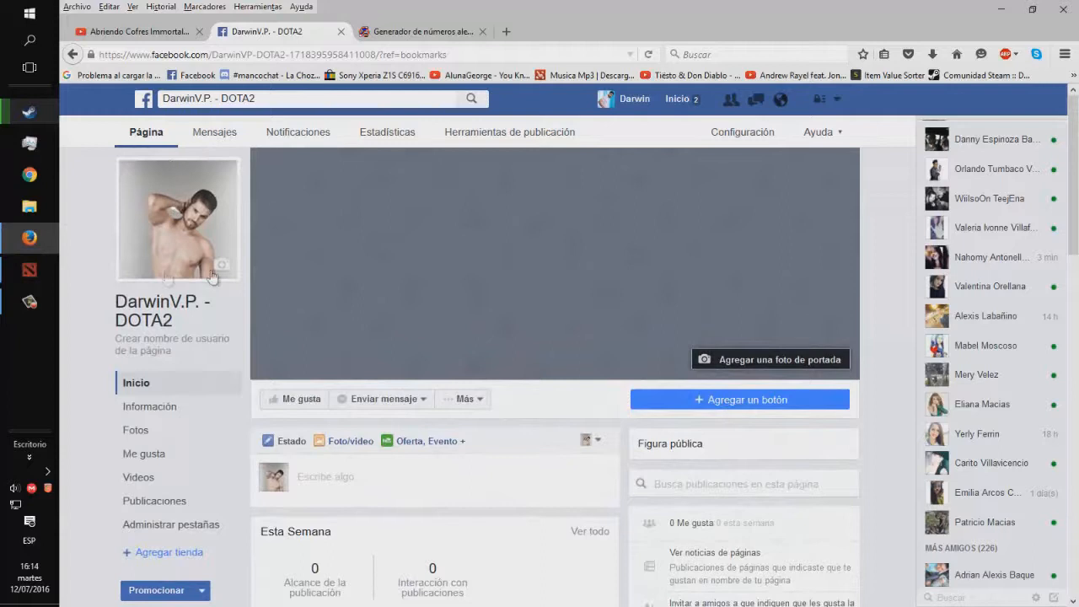
{"action": "mouse_move", "coordinate": [245, 260]}
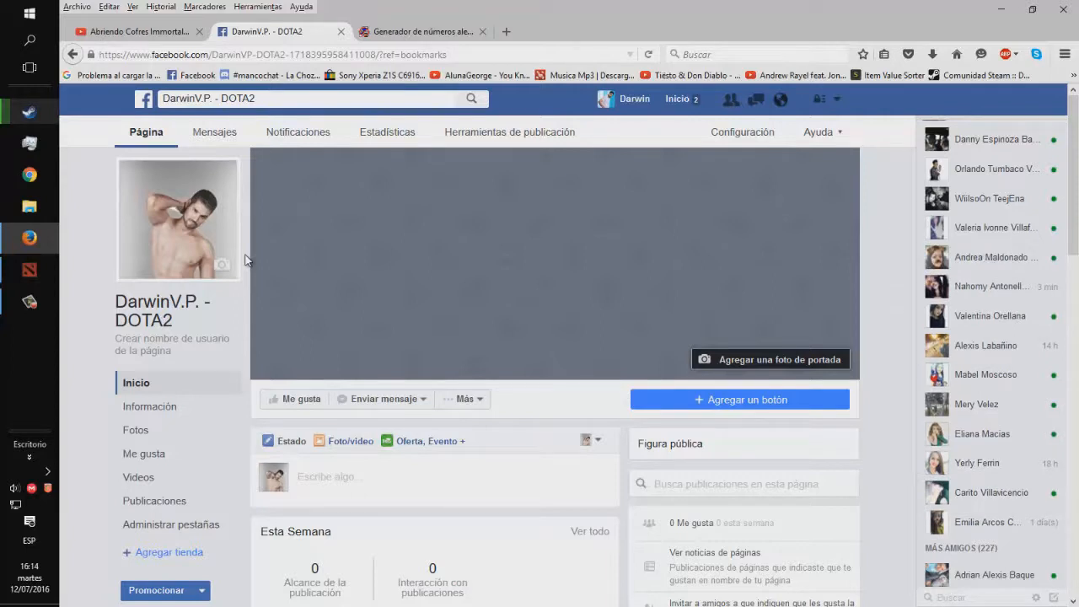
{"action": "mouse_move", "coordinate": [253, 264]}
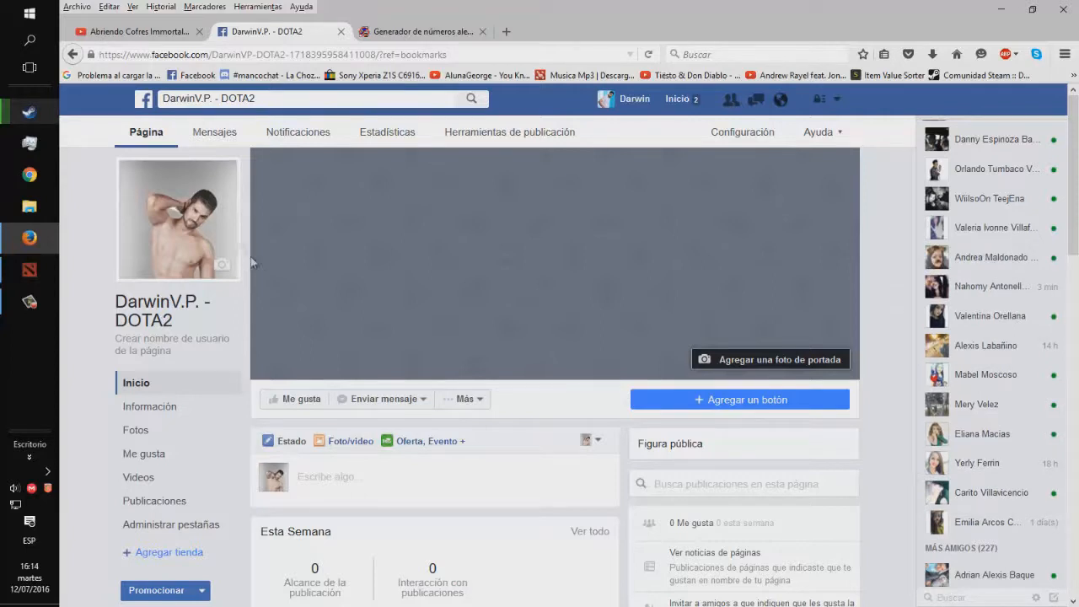
{"action": "mouse_move", "coordinate": [218, 243]}
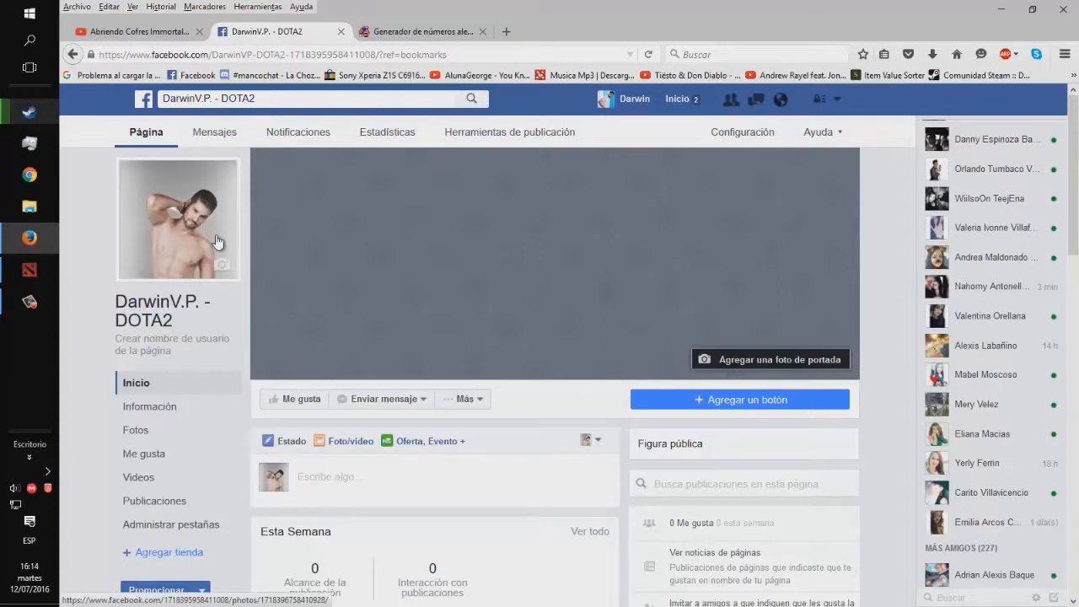
{"action": "left_click", "coordinate": [381, 399]}
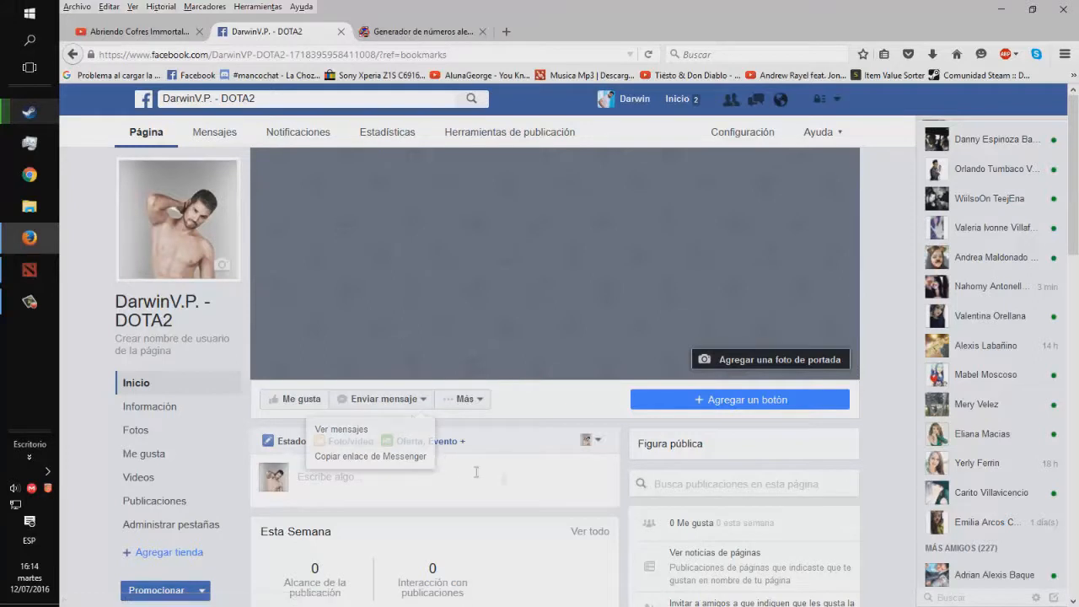
{"action": "left_click", "coordinate": [28, 271]}
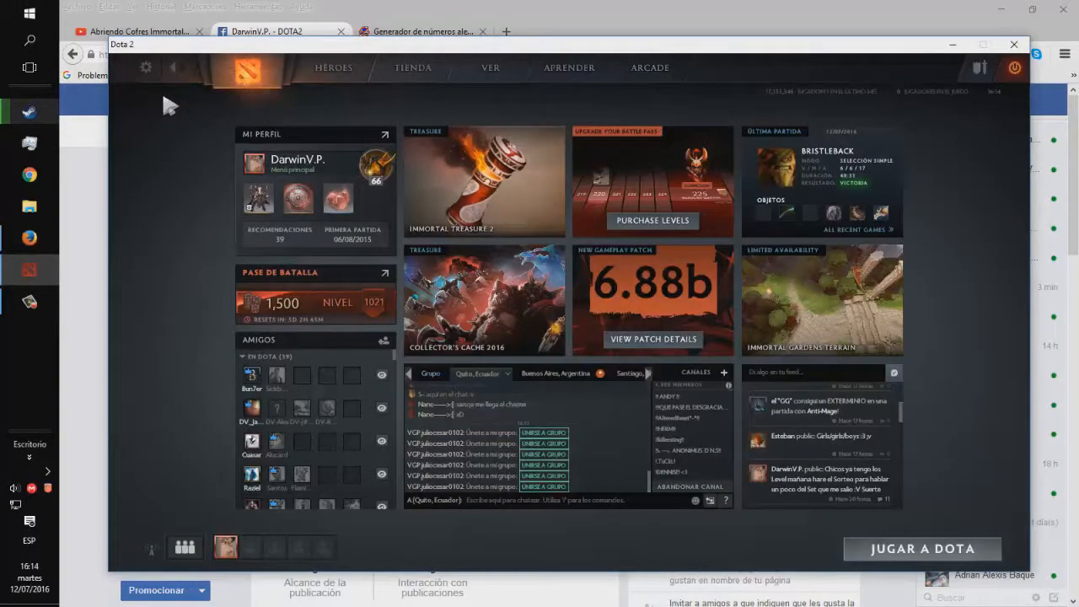
{"action": "mouse_move", "coordinate": [176, 72]}
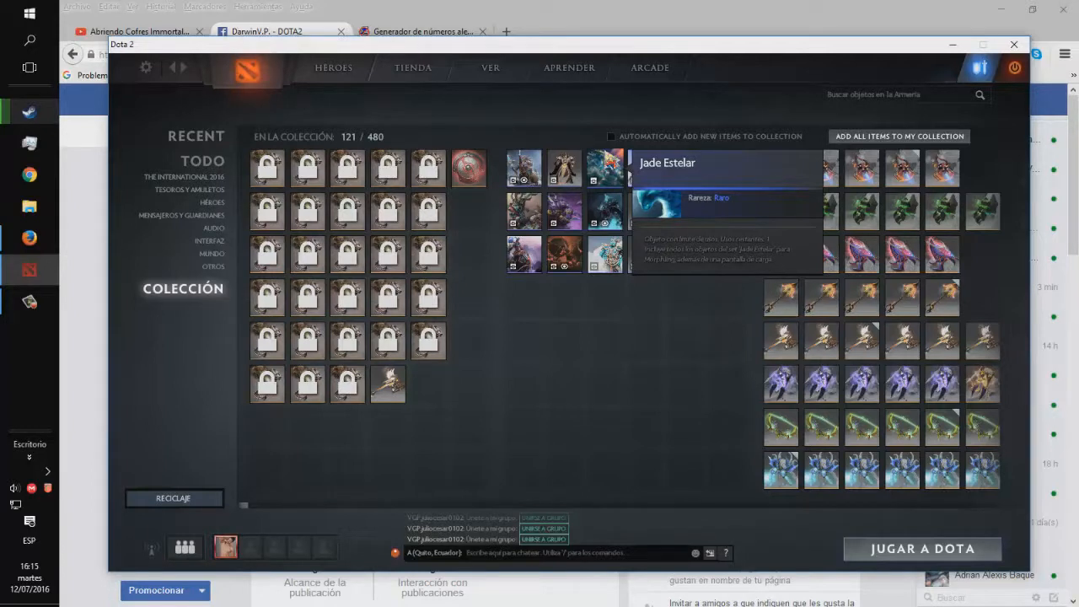
{"action": "mouse_move", "coordinate": [631, 332]}
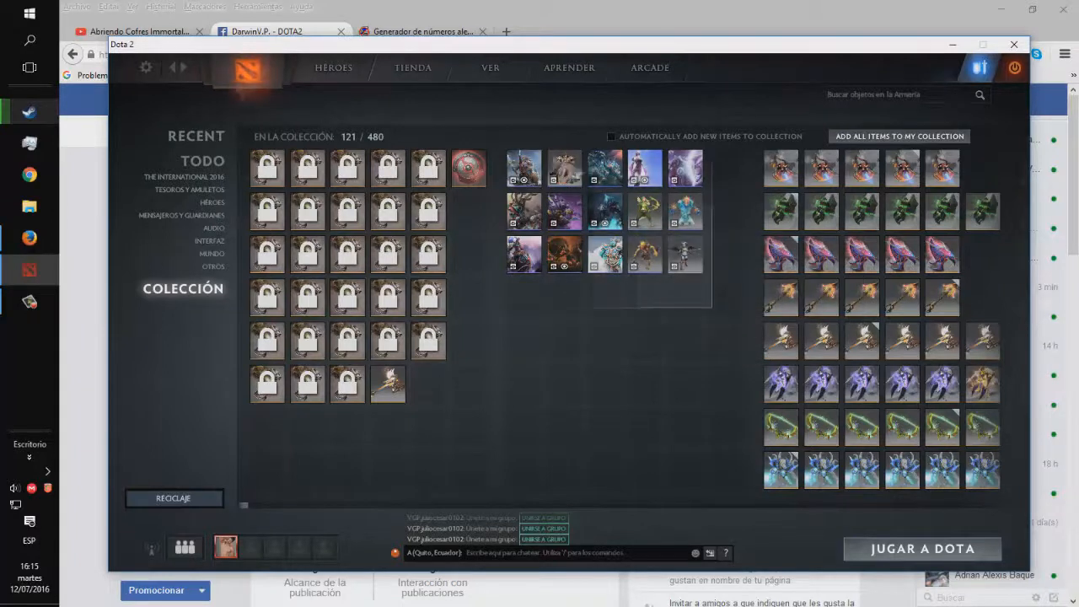
{"action": "mouse_move", "coordinate": [616, 394]}
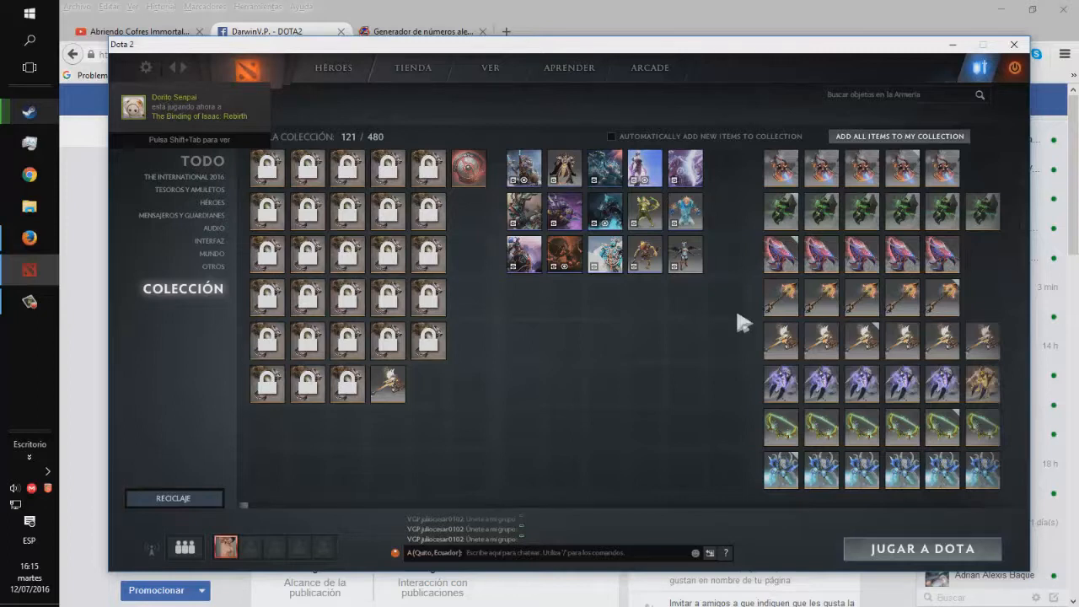
{"action": "mouse_move", "coordinate": [645, 392]}
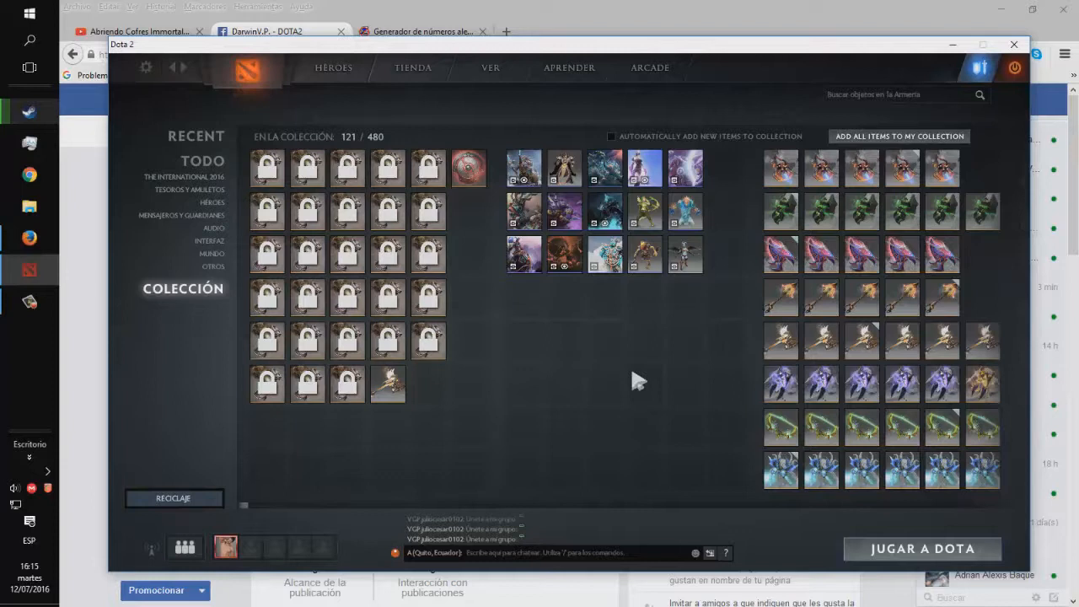
{"action": "mouse_move", "coordinate": [603, 350]}
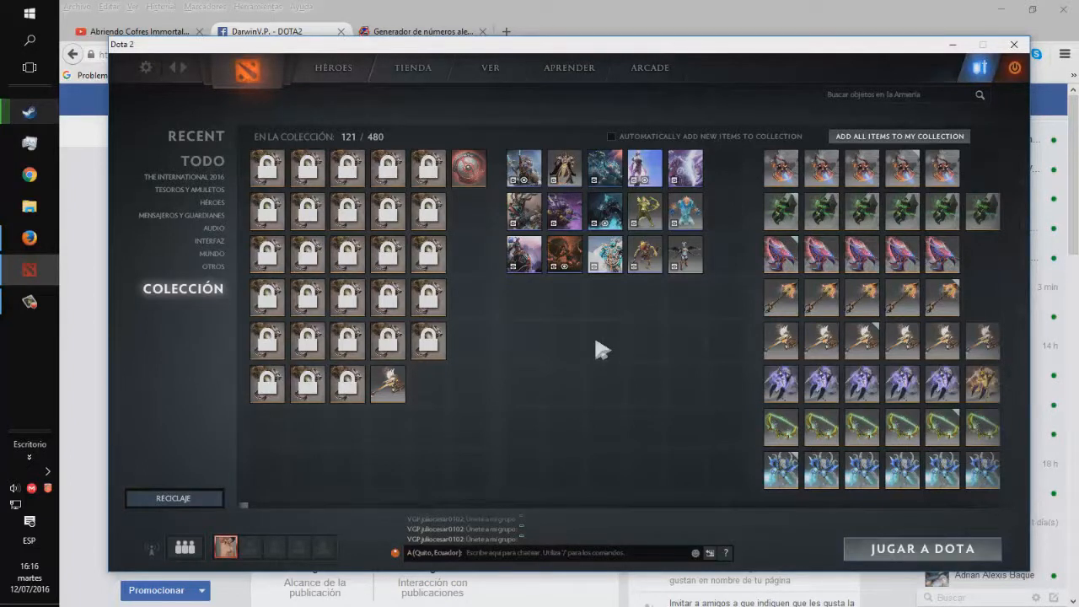
{"action": "mouse_move", "coordinate": [409, 215]}
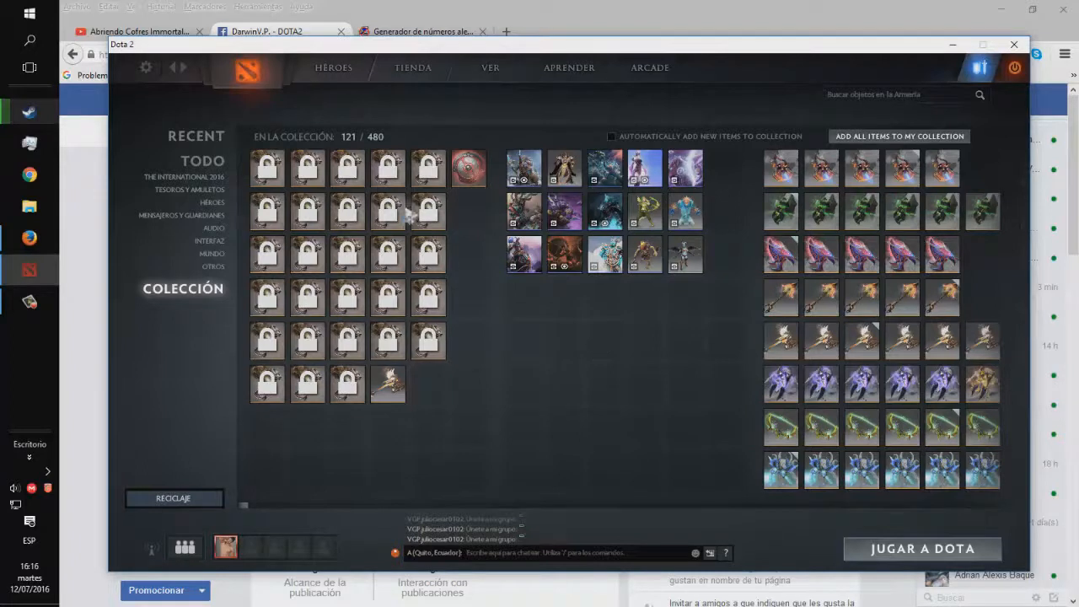